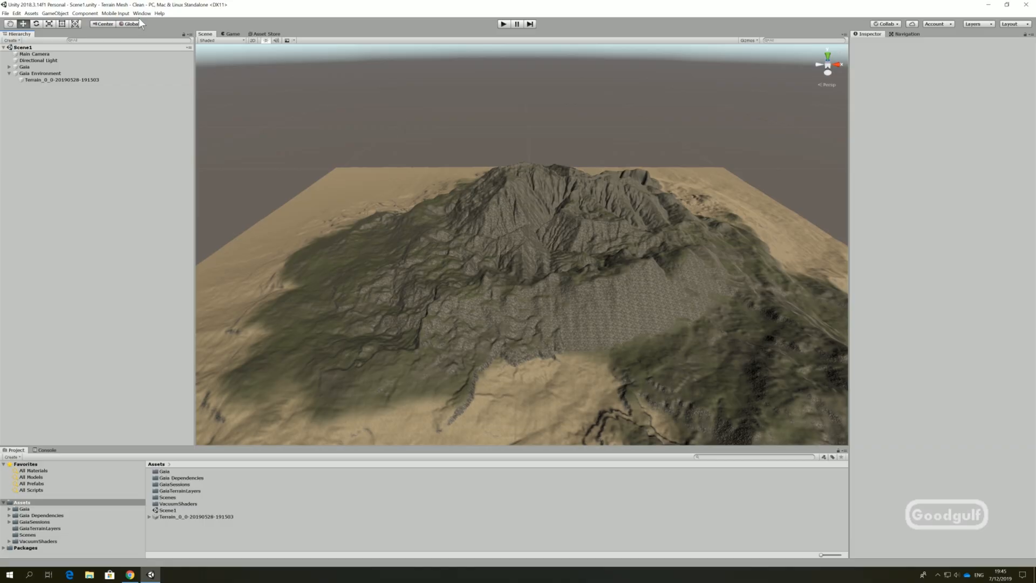
Reveal the VacuumShaders Terrain To Mesh entry under the Window menu.
left_click(142, 13)
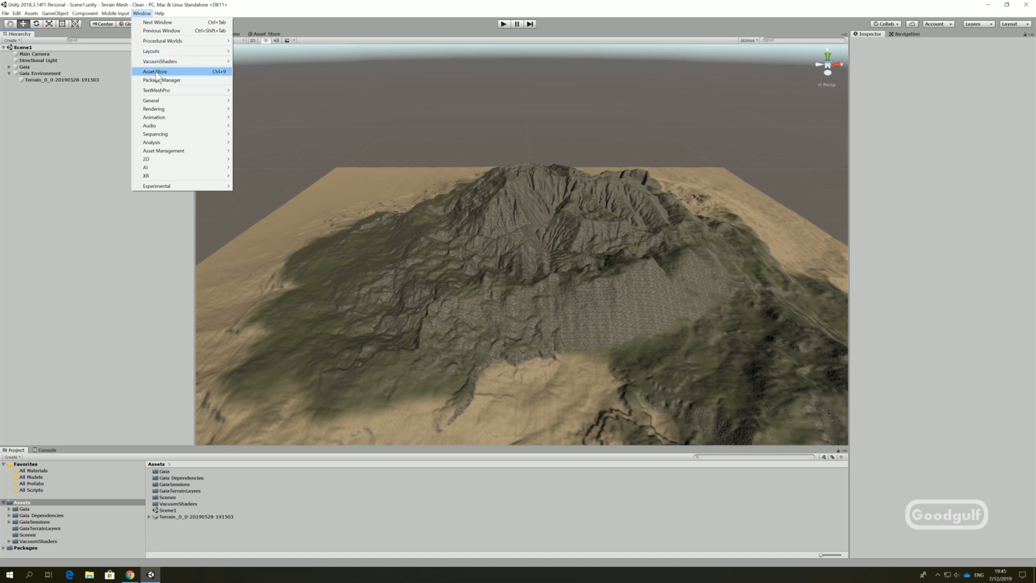
mouse_move(160, 60)
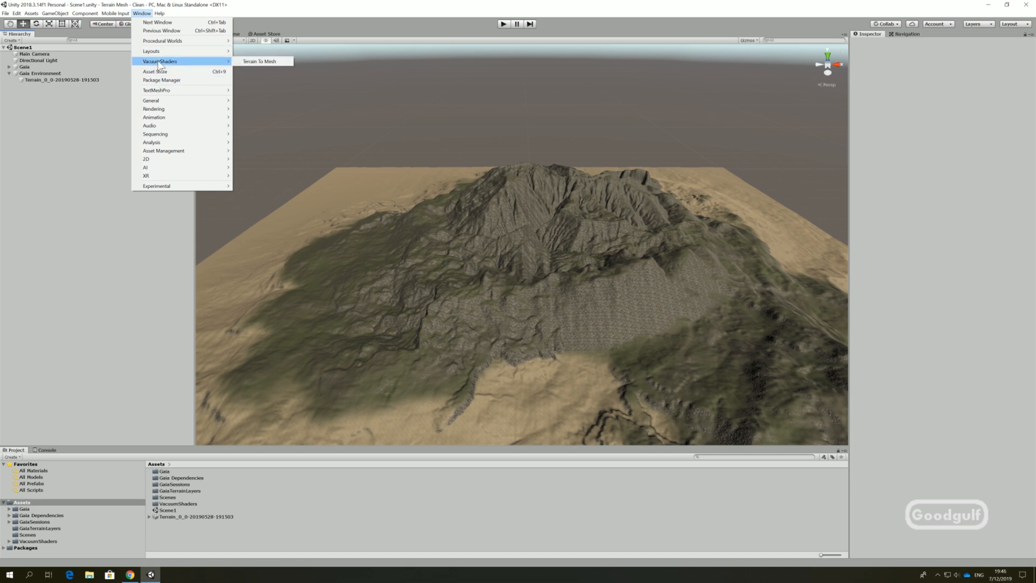
Convert the Gaia terrain into a 200×200 vertex OBJ mesh with Terrain To Mesh and hide the original terrain.
left_click(259, 60)
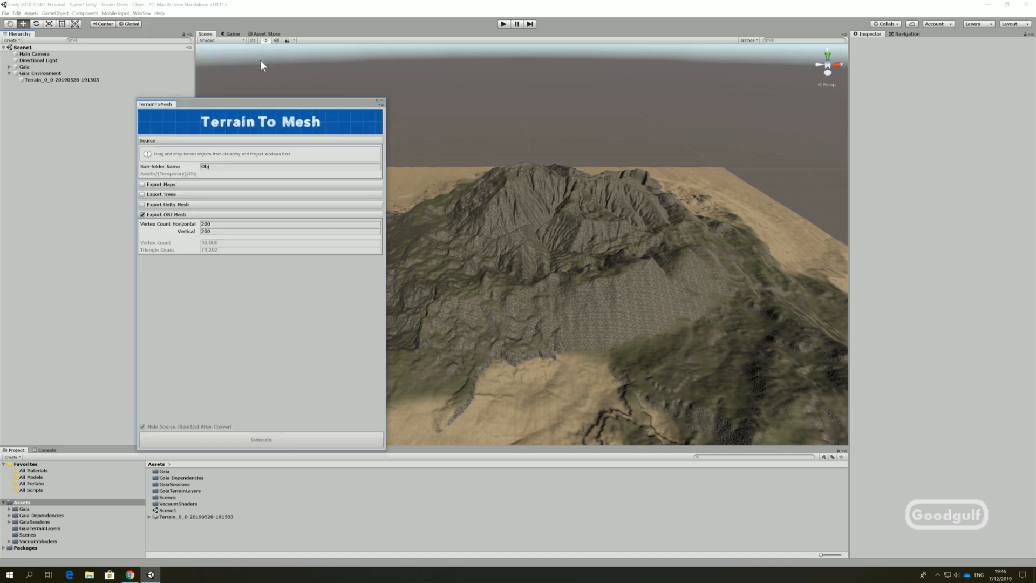
mouse_move(231, 180)
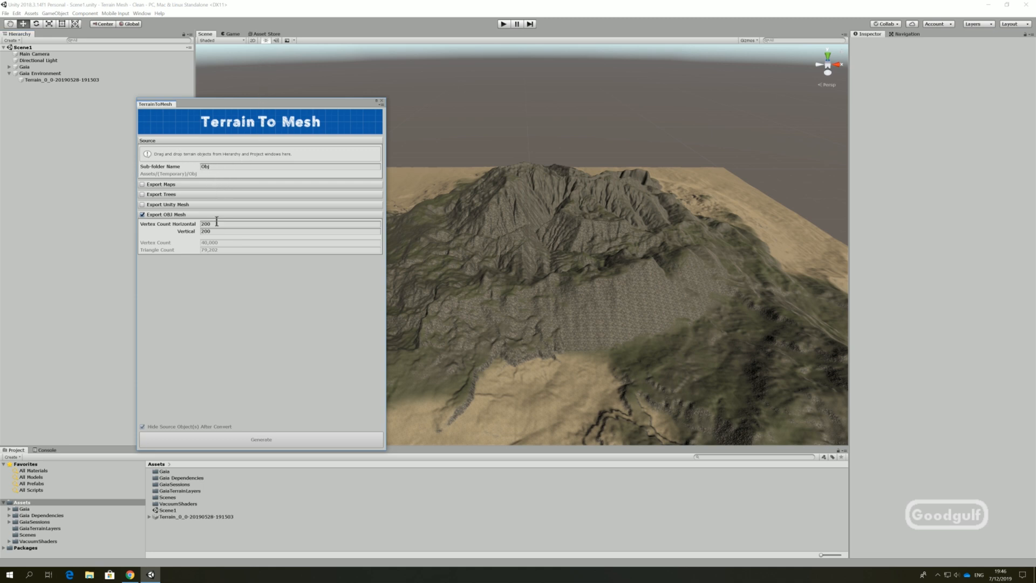
left_click(62, 79)
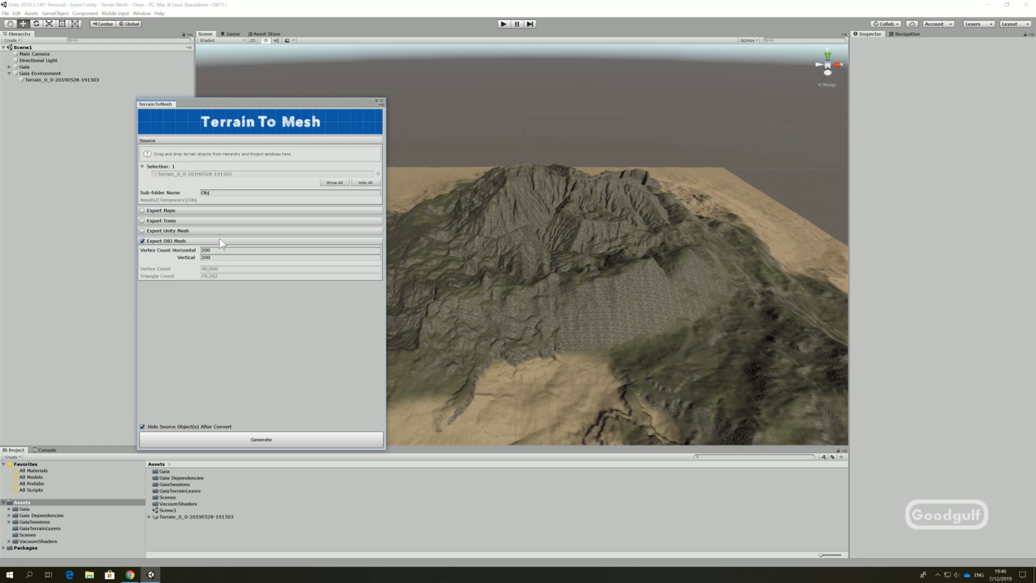
mouse_move(178, 280)
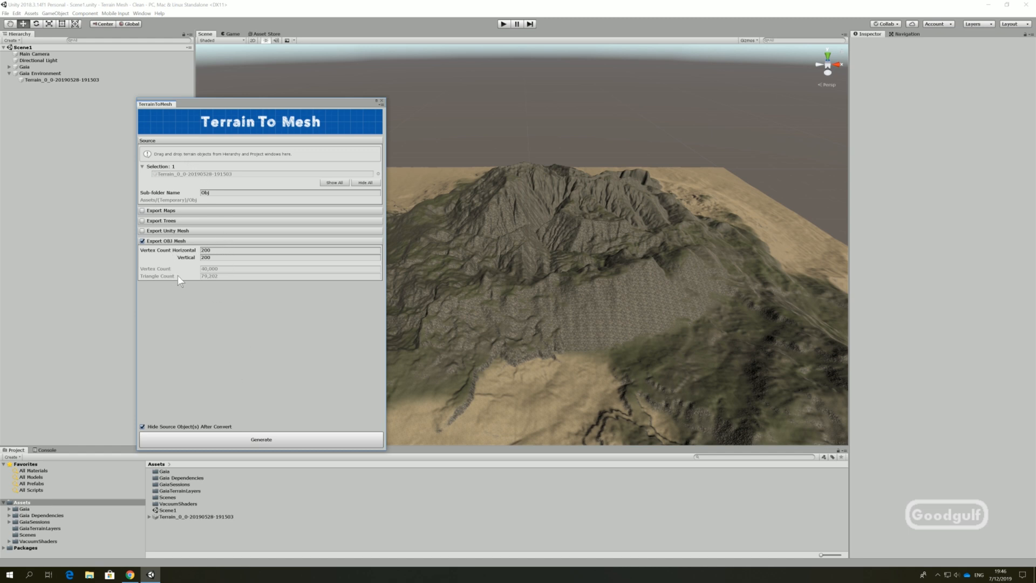
mouse_move(237, 447)
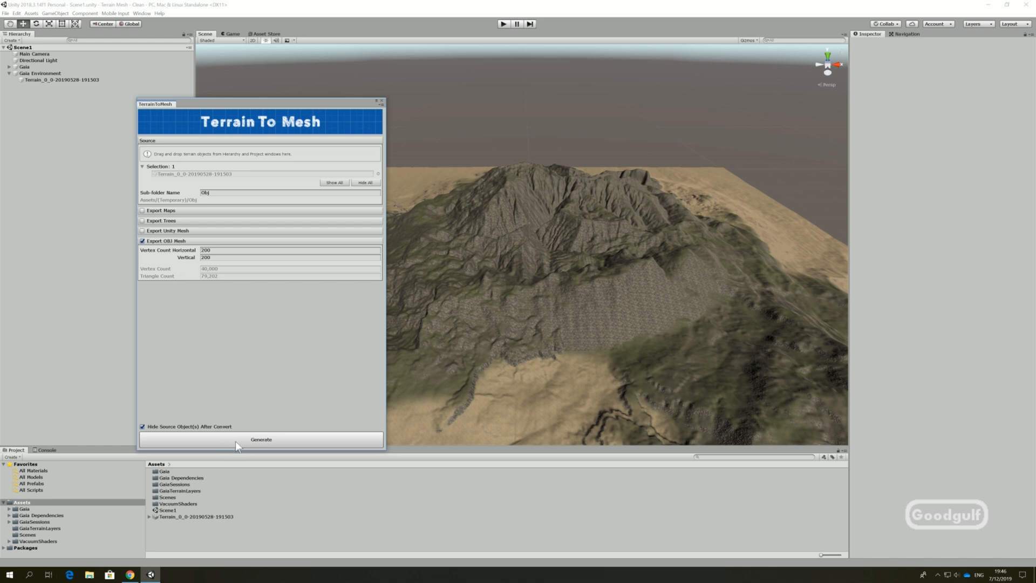
left_click(260, 439)
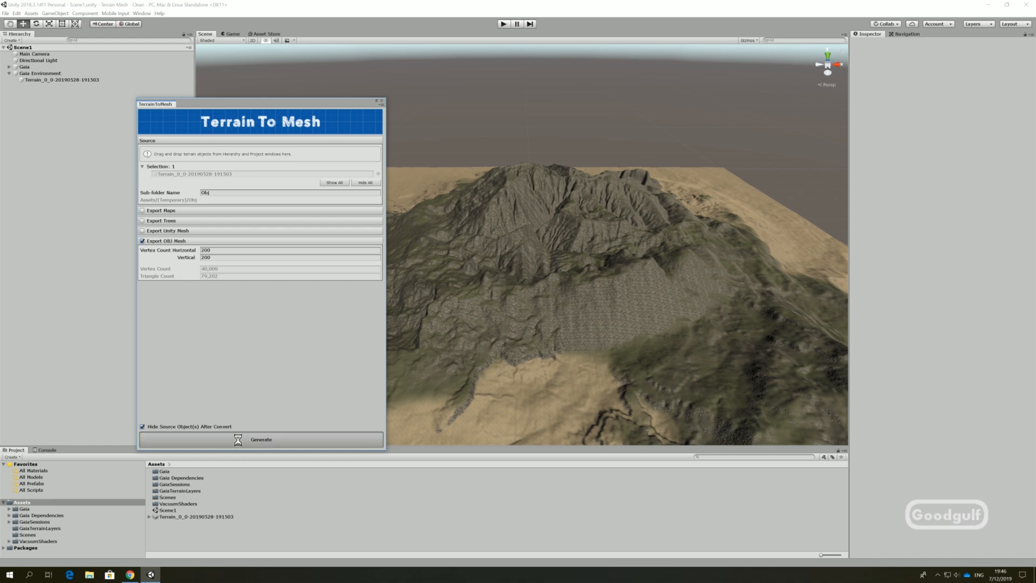
left_click(260, 439)
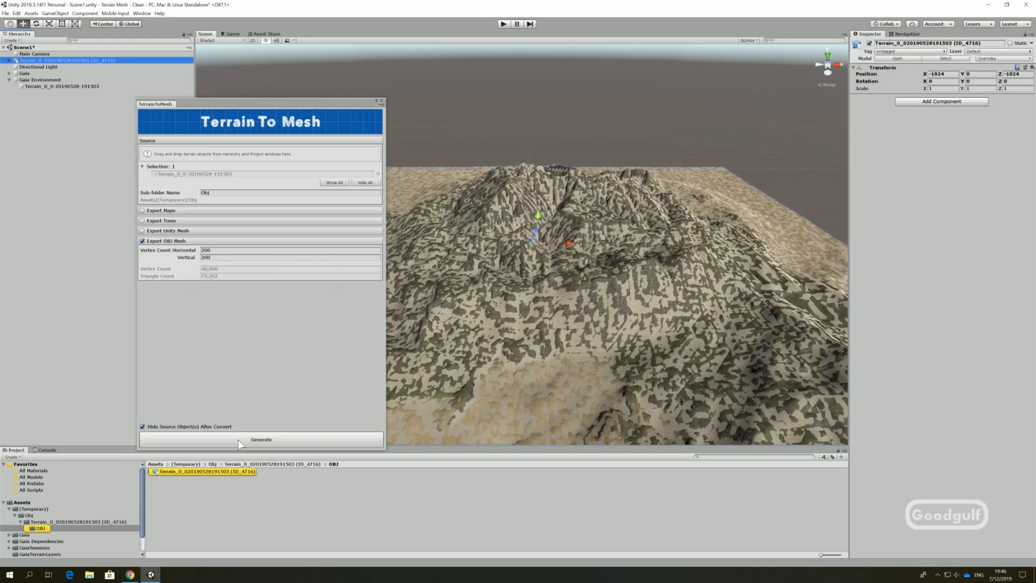
mouse_move(219, 460)
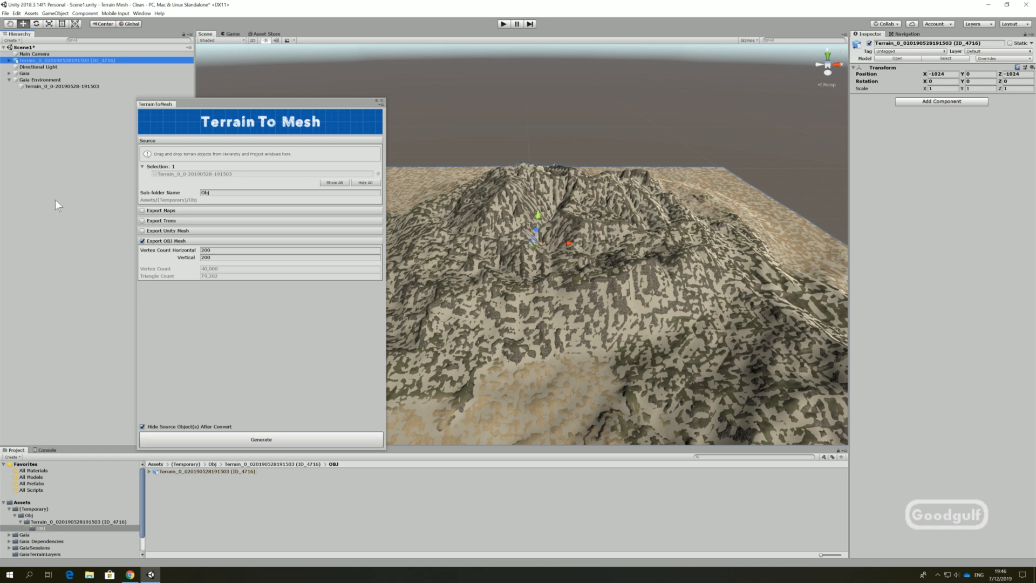
left_click(63, 87)
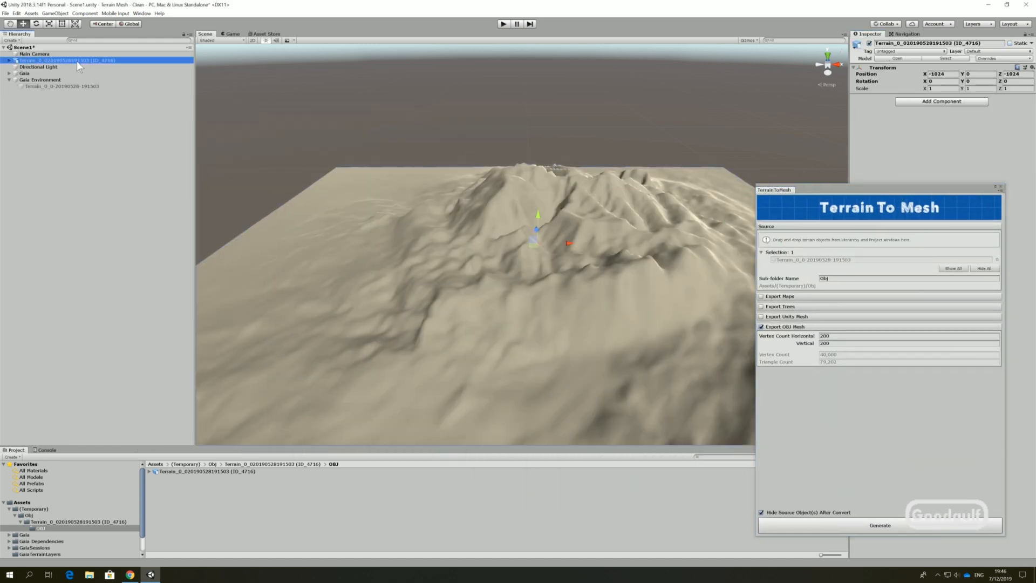
Hand the exported terrain OBJ over to Blender for extruding a cliff overhang.
left_click(878, 525)
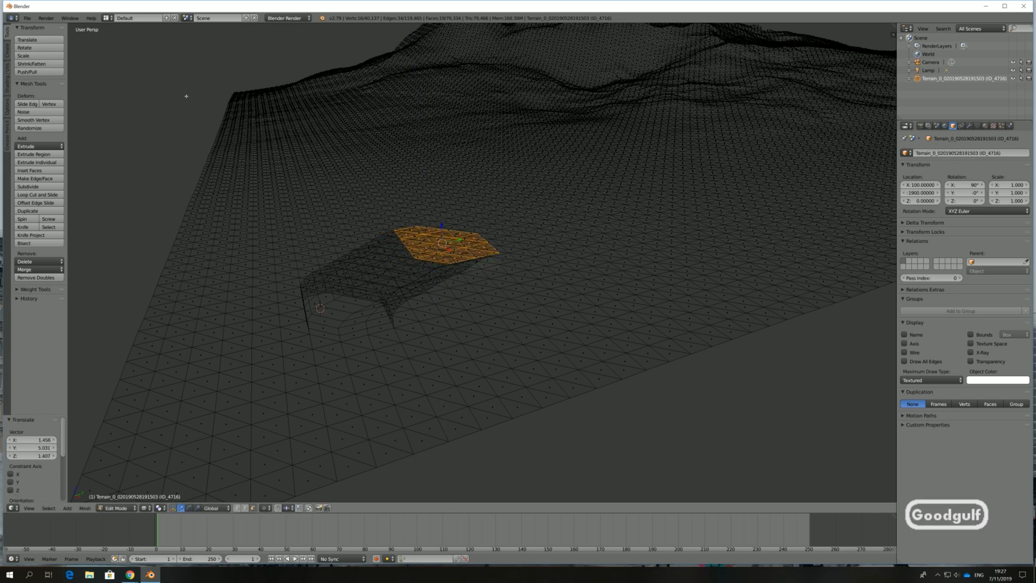
Export the edited terrain from Blender as Wavefront OBJ new_terrain.obj.
left_click(27, 18)
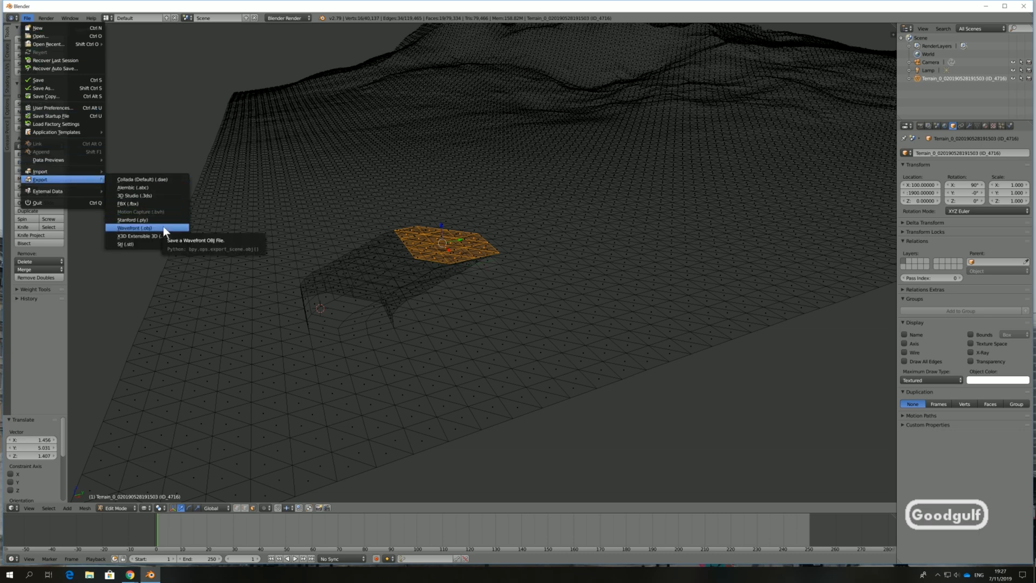
mouse_move(161, 226)
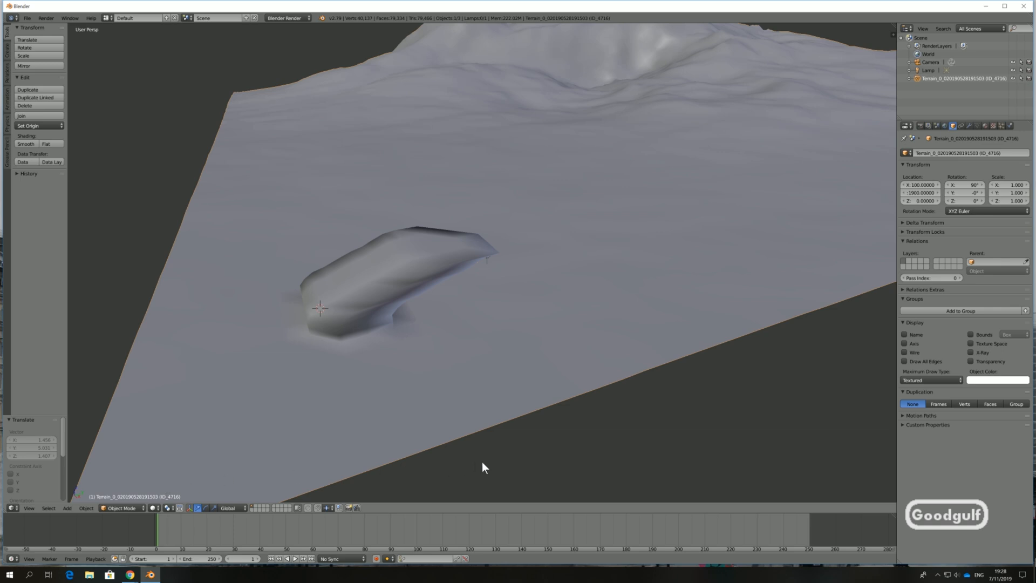
mouse_move(490, 459)
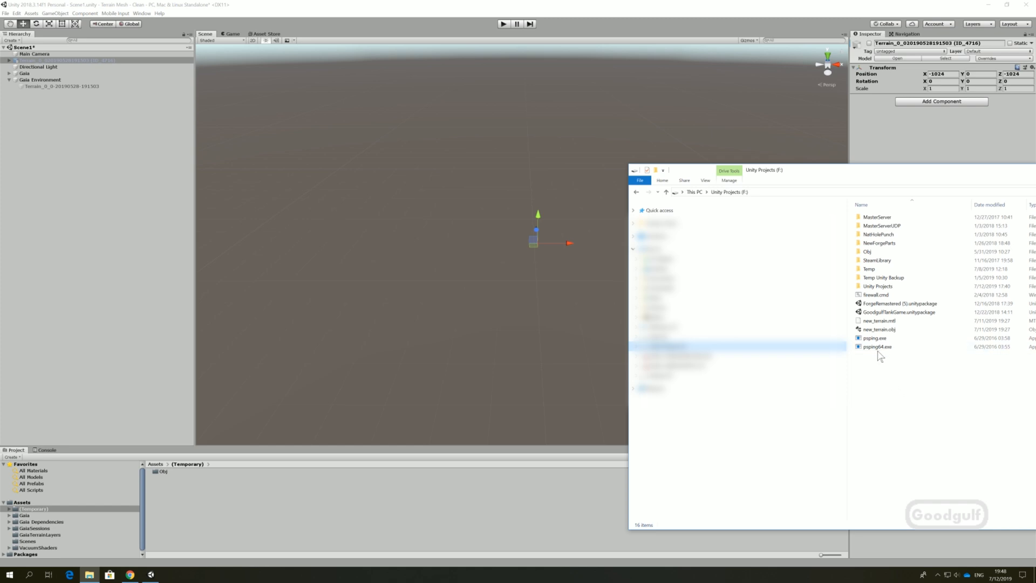
Import new_terrain.obj into the Temporary assets folder and review its mesh and default material.
left_click(879, 329)
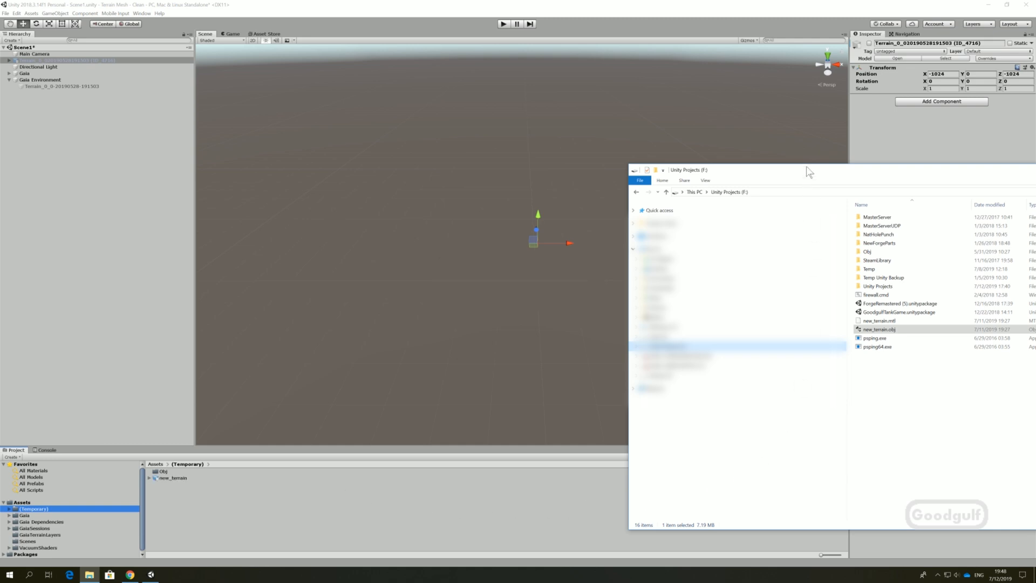
left_click(173, 477)
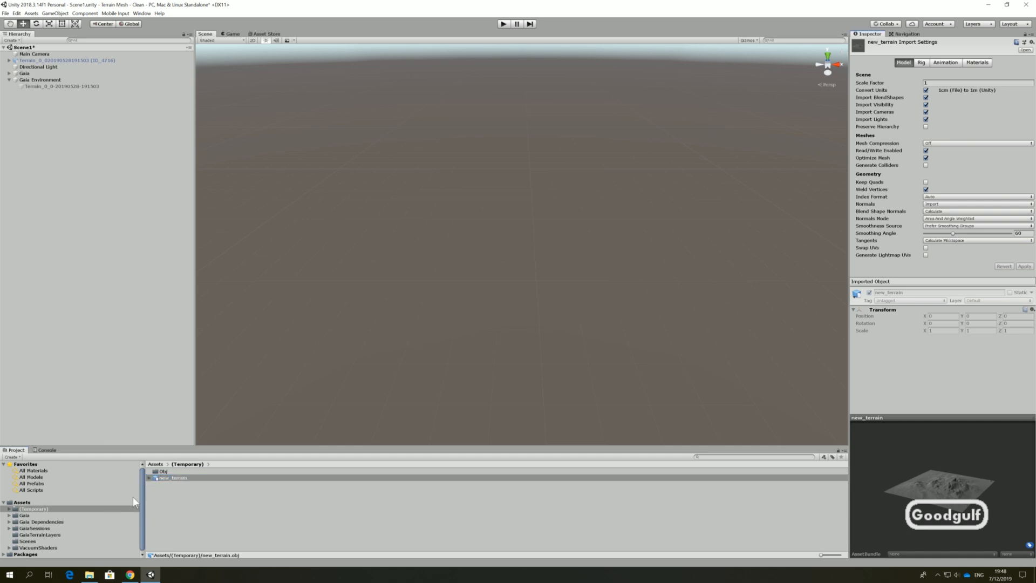
left_click(152, 478)
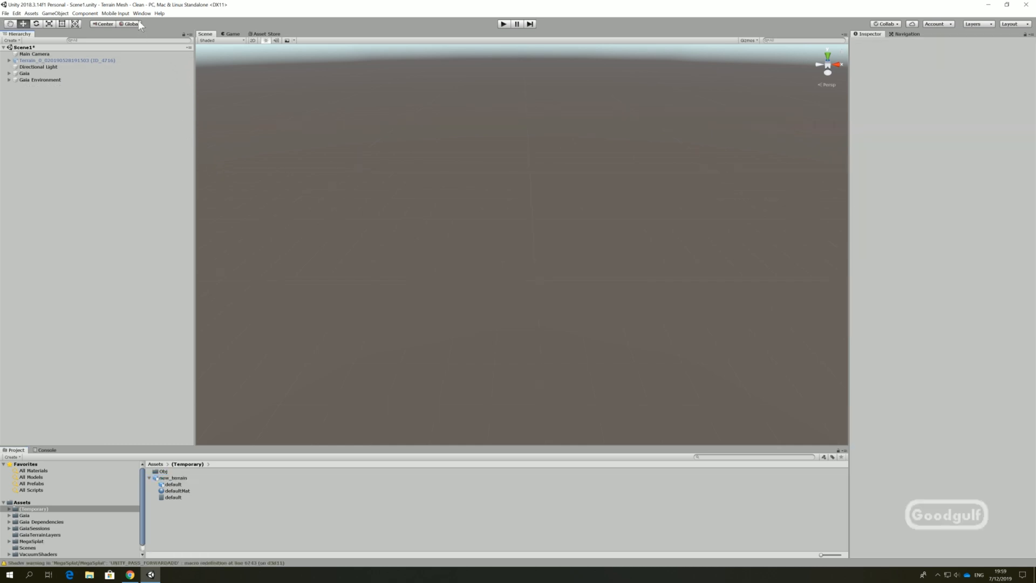
Process new_terrain through the MegaSplat Mesh Converter into new_terrain_splat and place it in the scene.
left_click(142, 13)
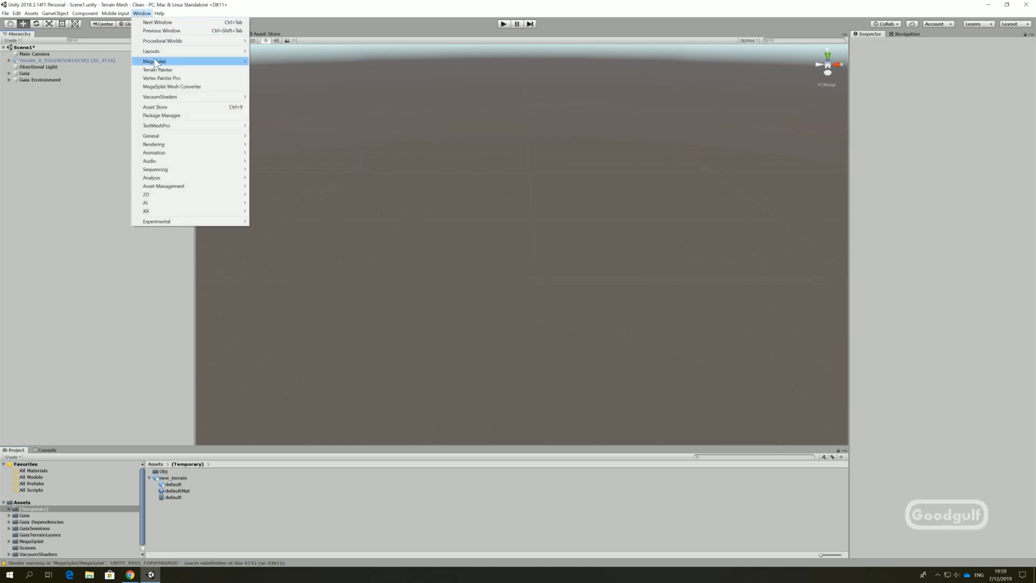
mouse_move(155, 62)
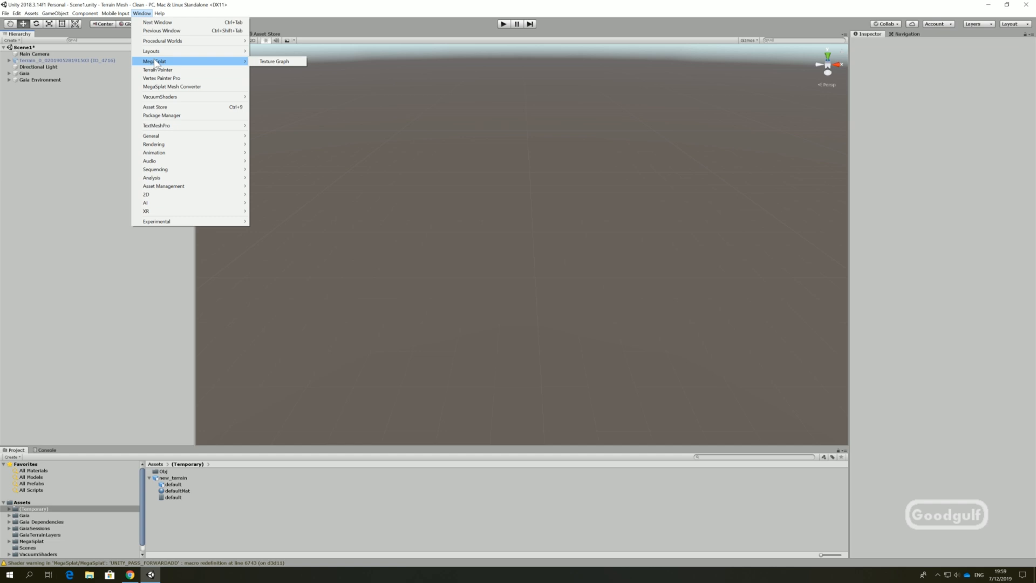
mouse_move(170, 87)
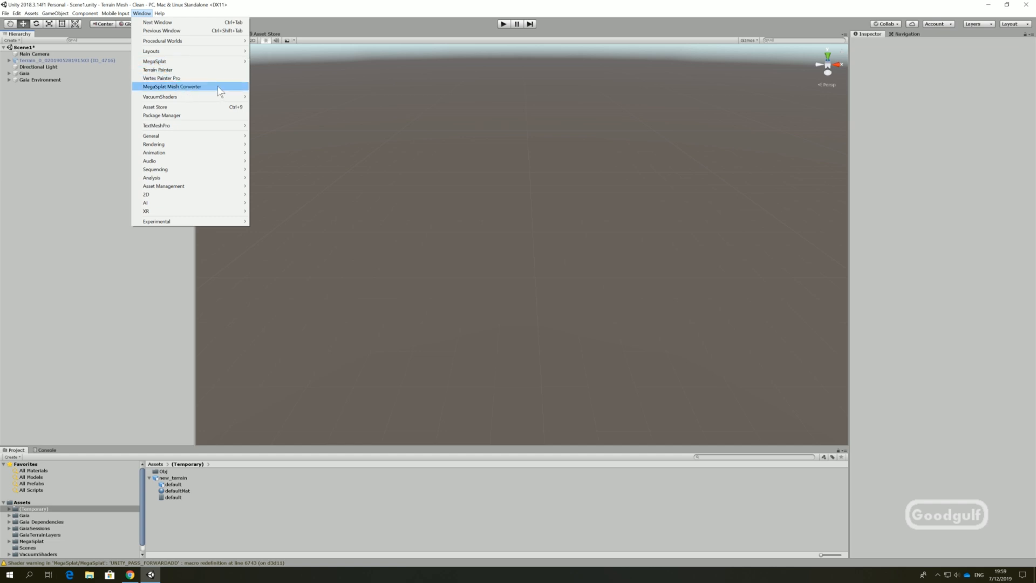
left_click(172, 86)
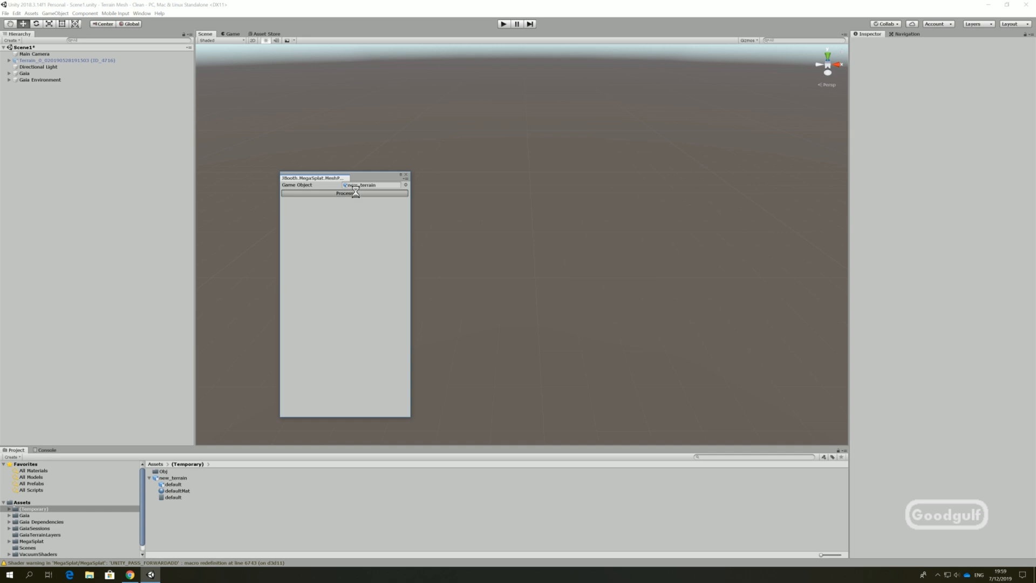
left_click(344, 193)
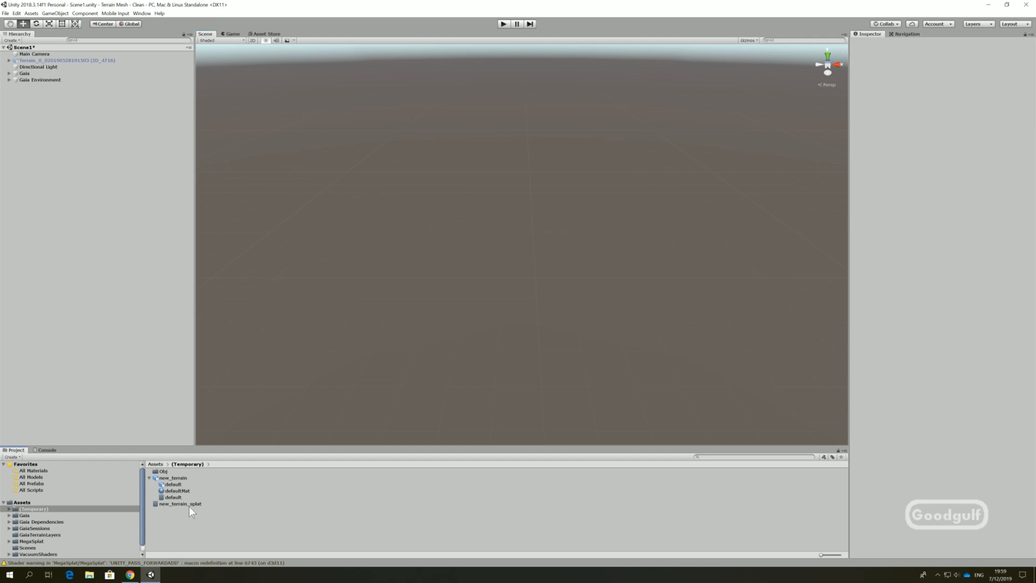
left_click(180, 504)
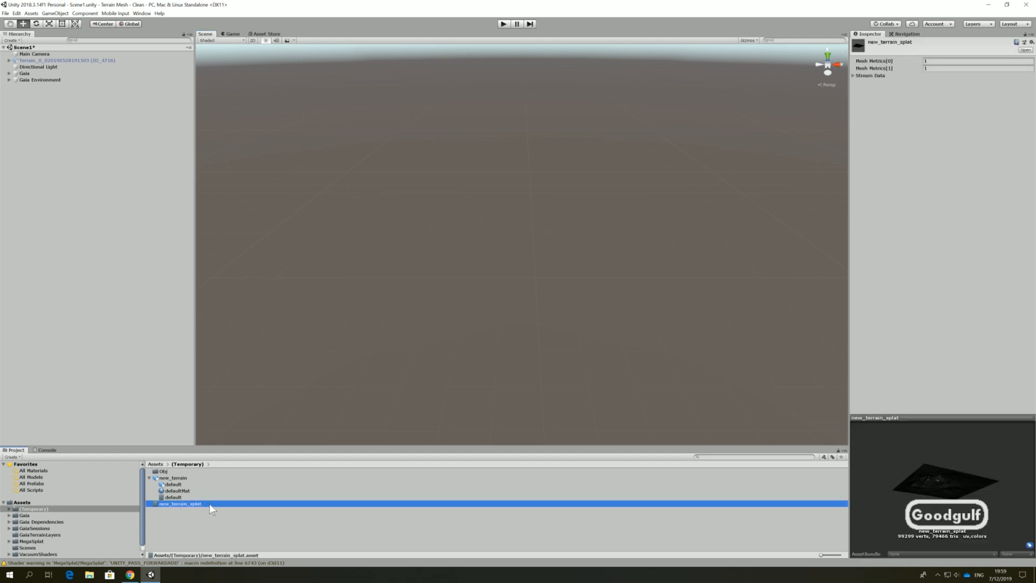
mouse_move(193, 508)
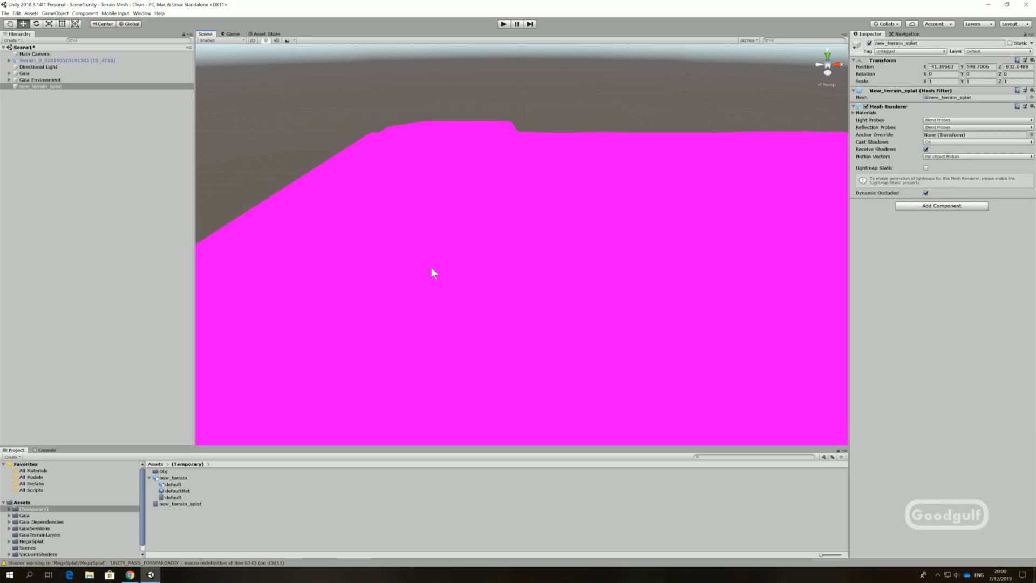
mouse_move(434, 272)
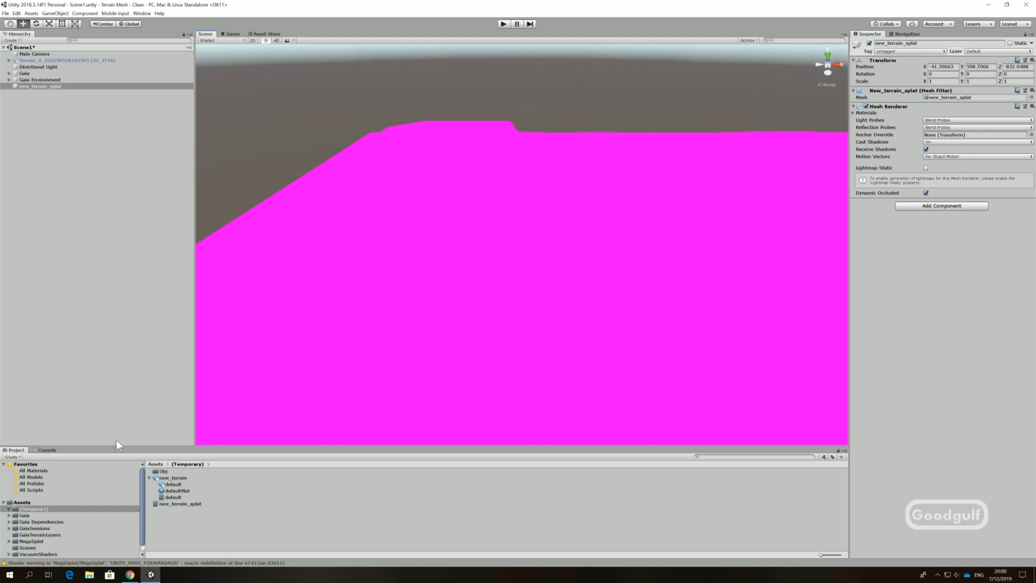
Assign the MegaSplat_Example_Mesh material from MegaSplat Examples Materials to new_terrain_splat.
left_click(5, 541)
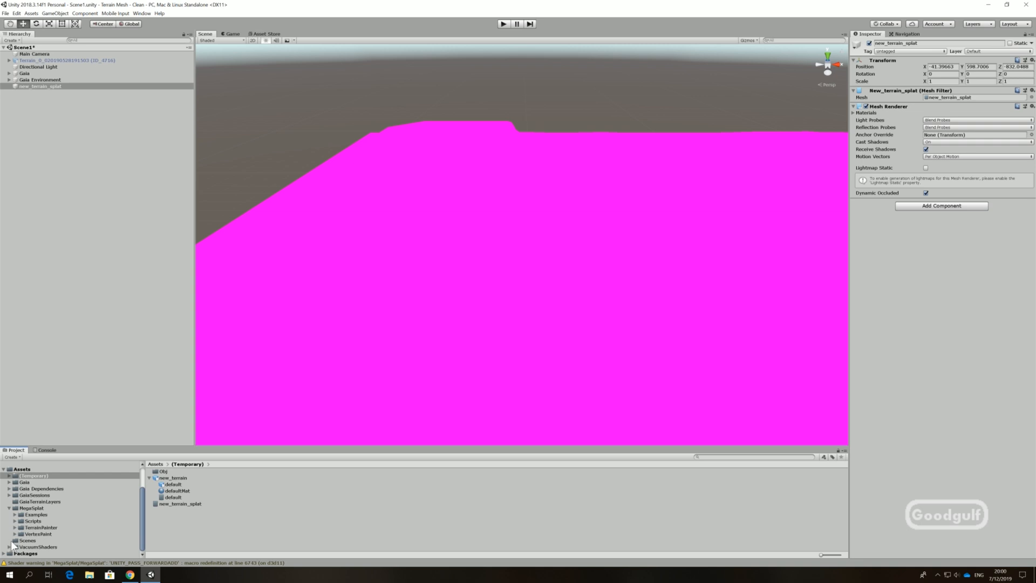
left_click(14, 514)
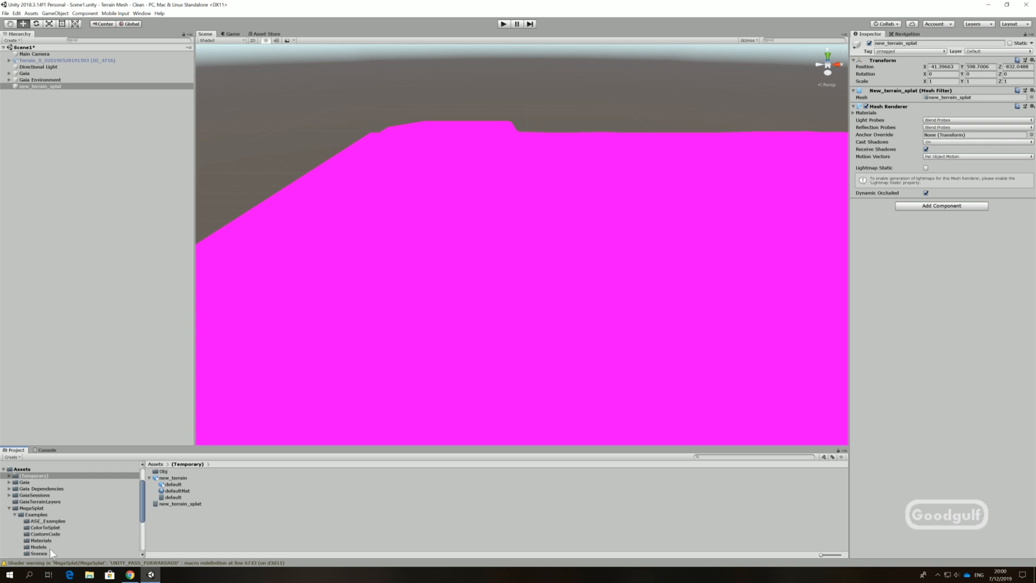
left_click(40, 539)
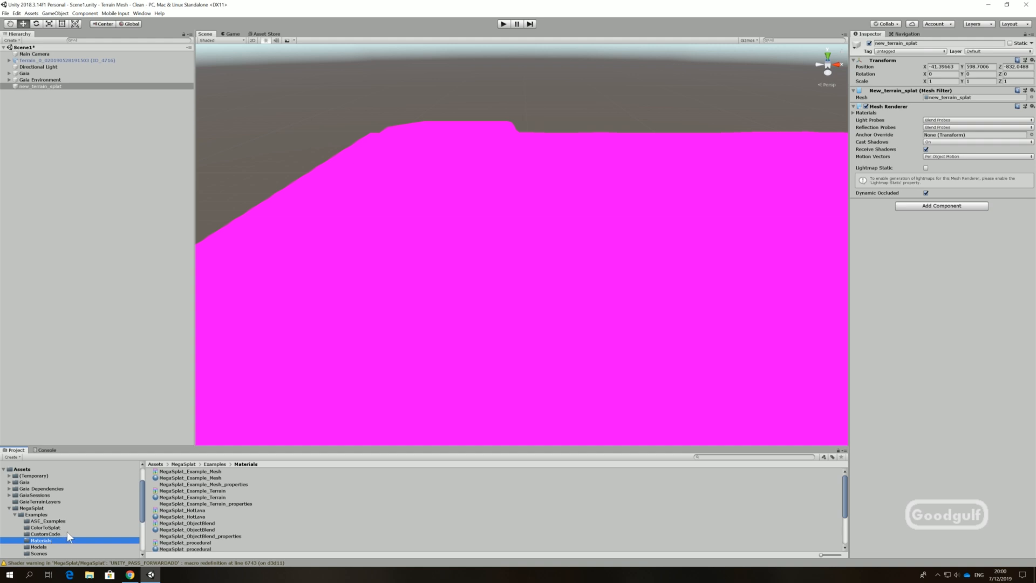
left_click(191, 477)
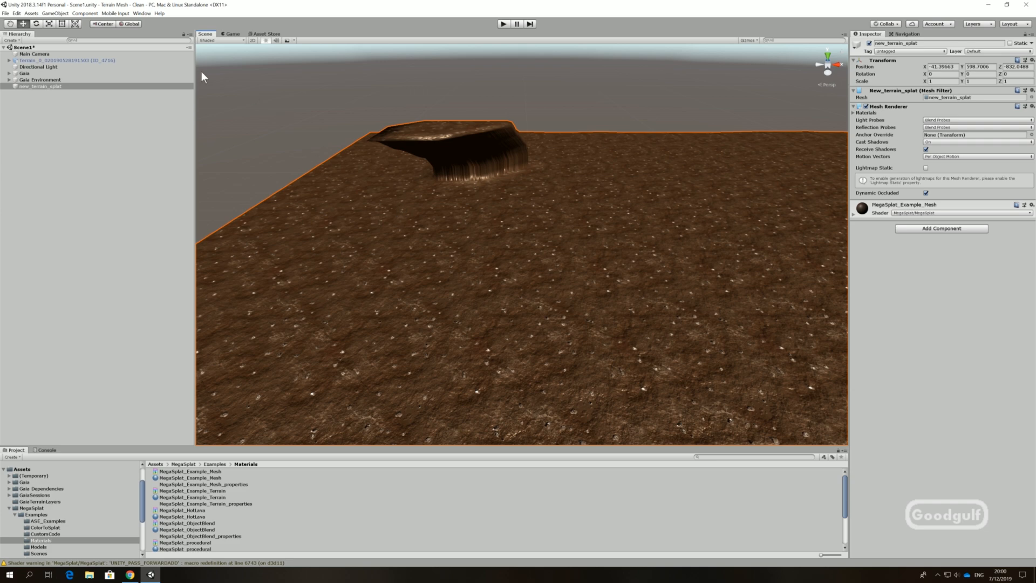
mouse_move(192, 142)
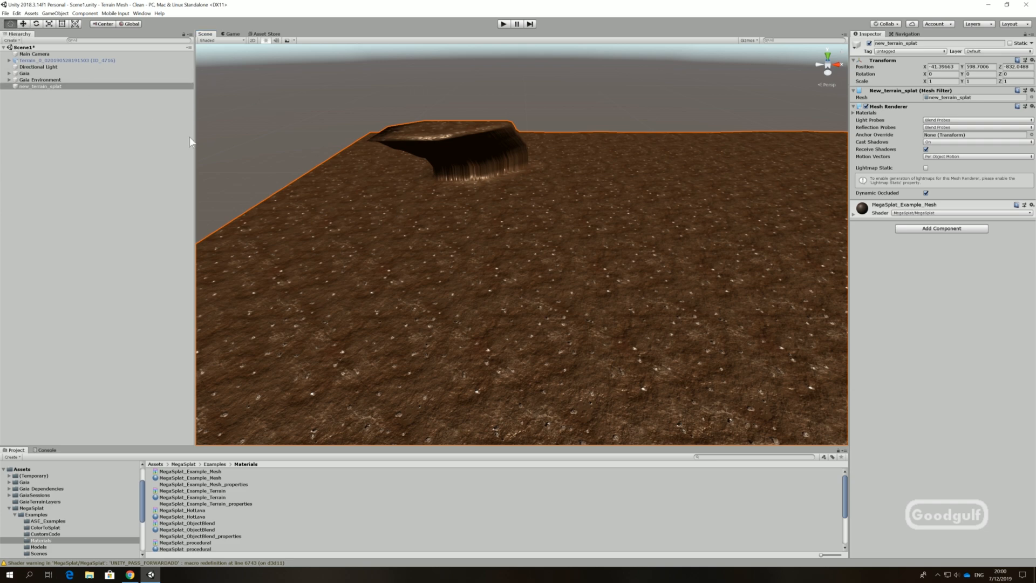
mouse_move(333, 229)
type("mesh")
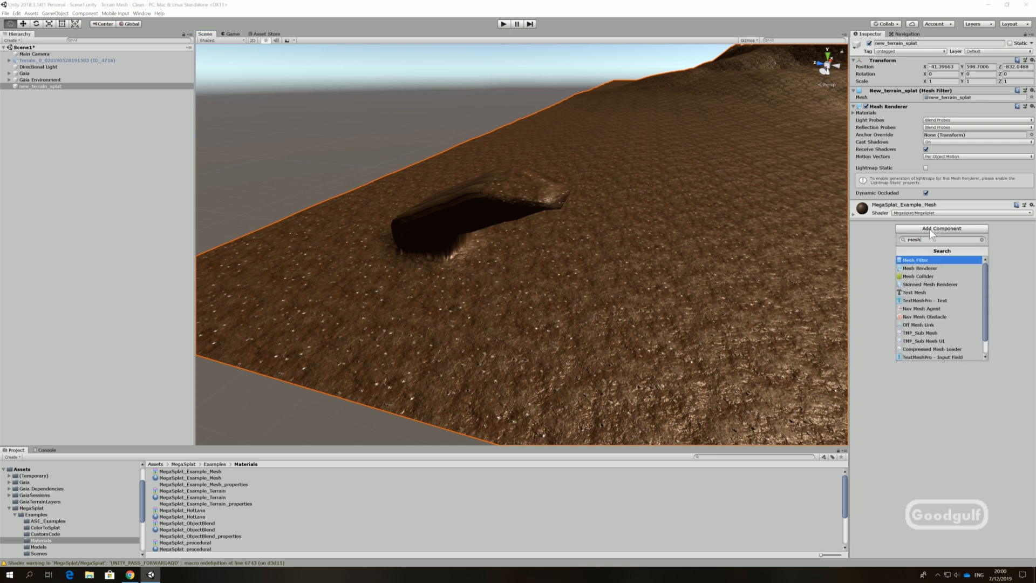
Add a Mesh Collider and Mega Splat Collision Info with Two Layer on and MegaSplat_Example_texlist as texture list.
left_click(917, 275)
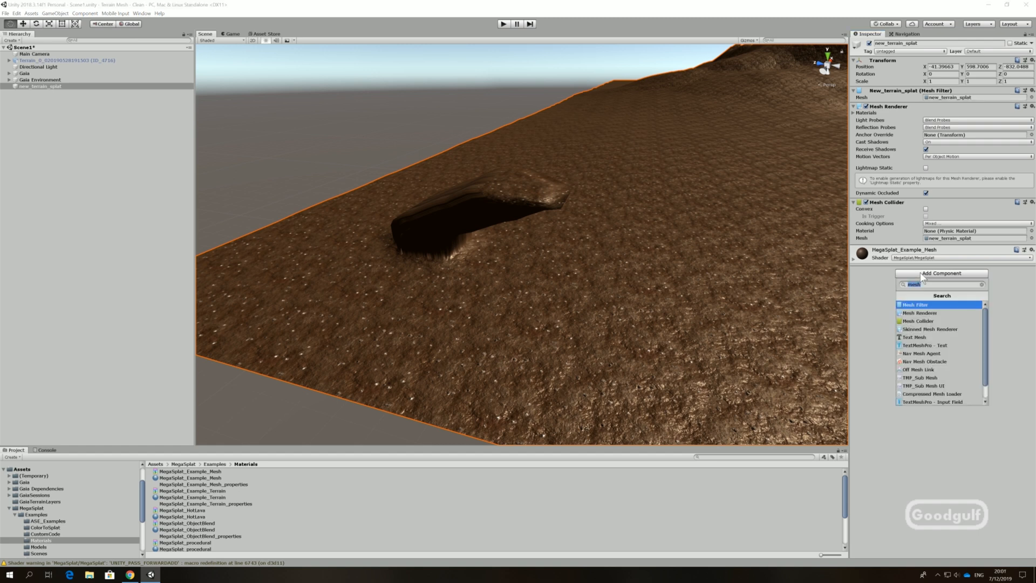
left_click(935, 308)
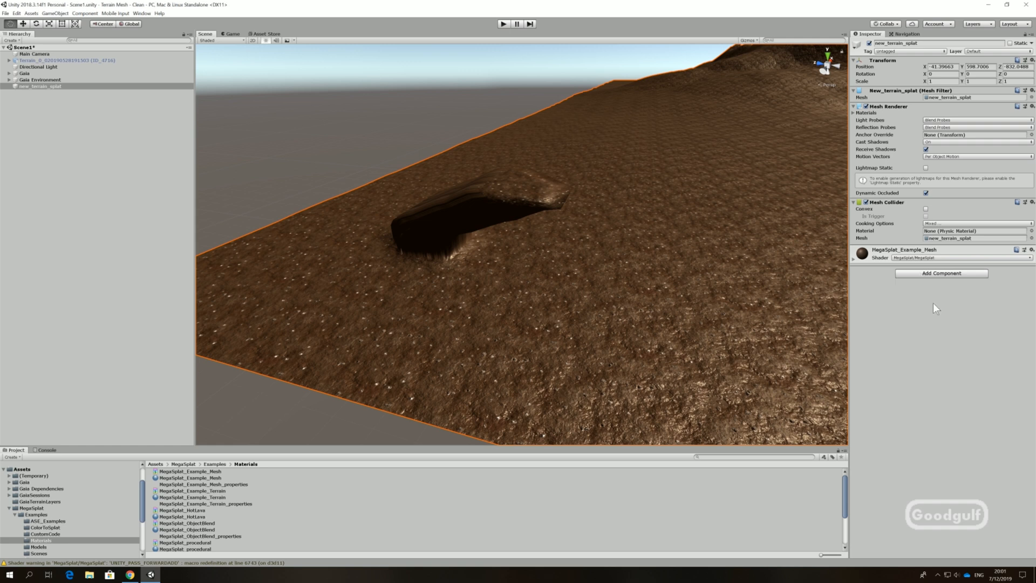
left_click(941, 273)
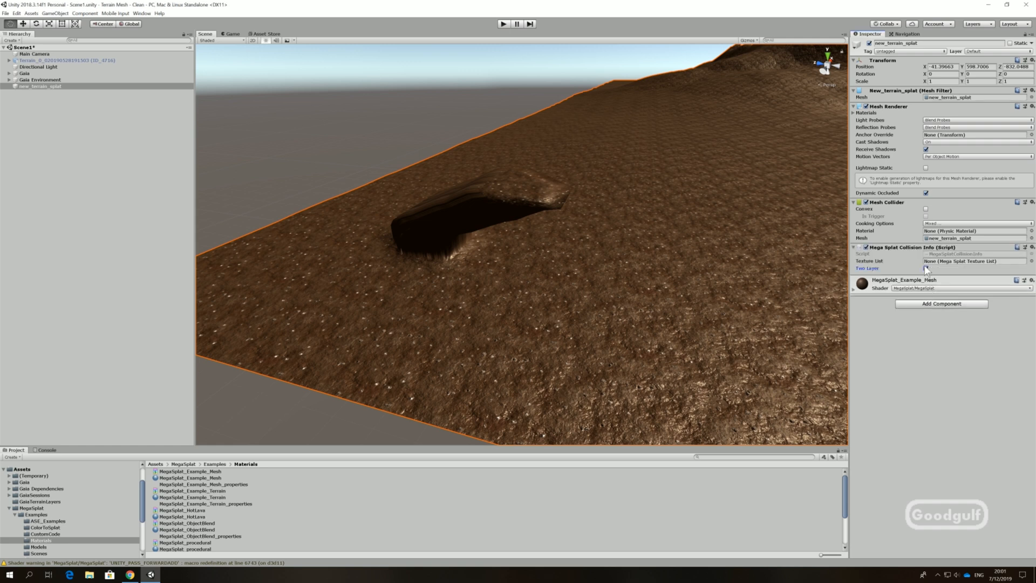
left_click(925, 268)
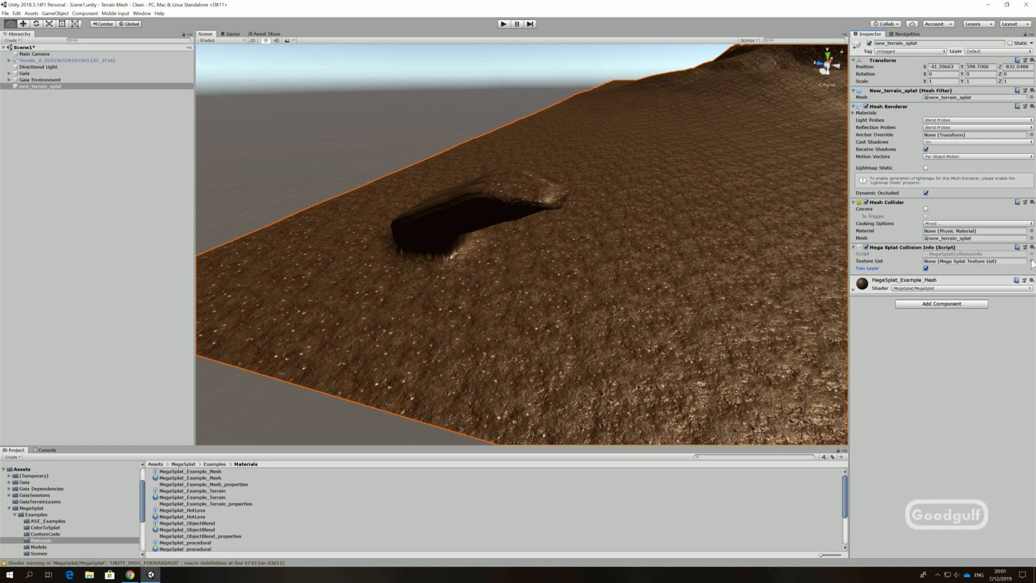
left_click(1029, 260)
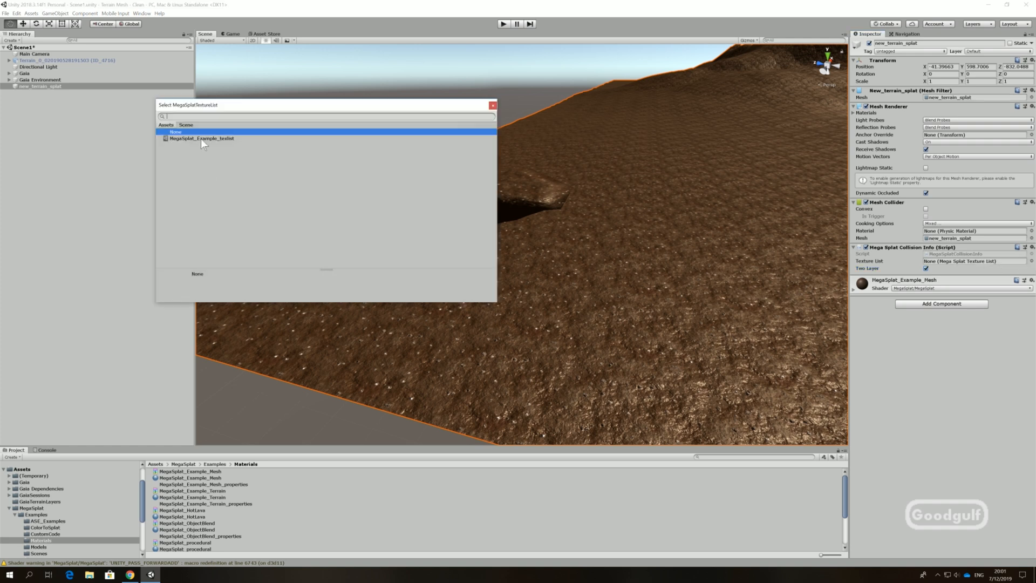
double_click(202, 139)
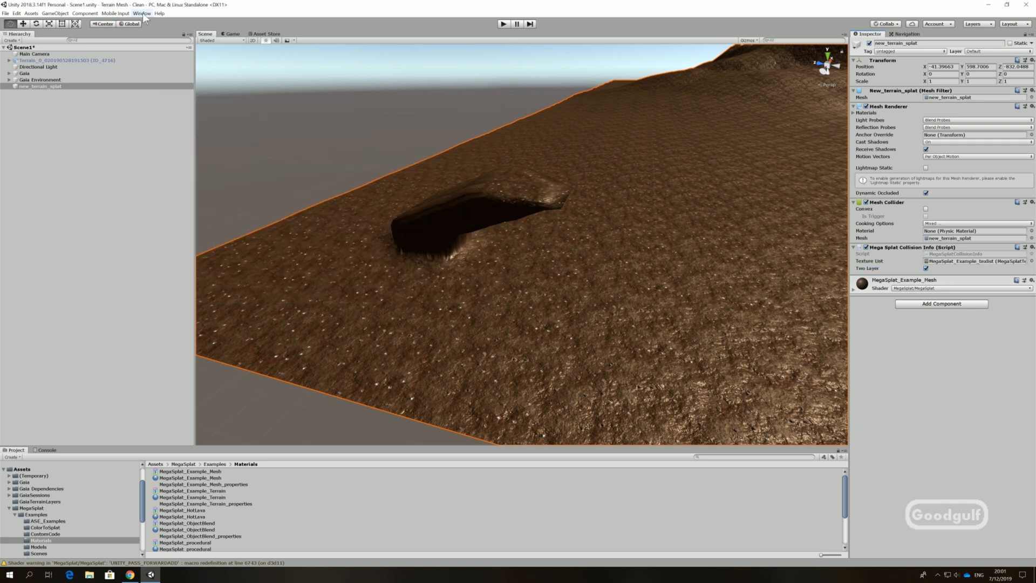
Bring up the MegaSplat vertex painter from the Window menu.
left_click(141, 13)
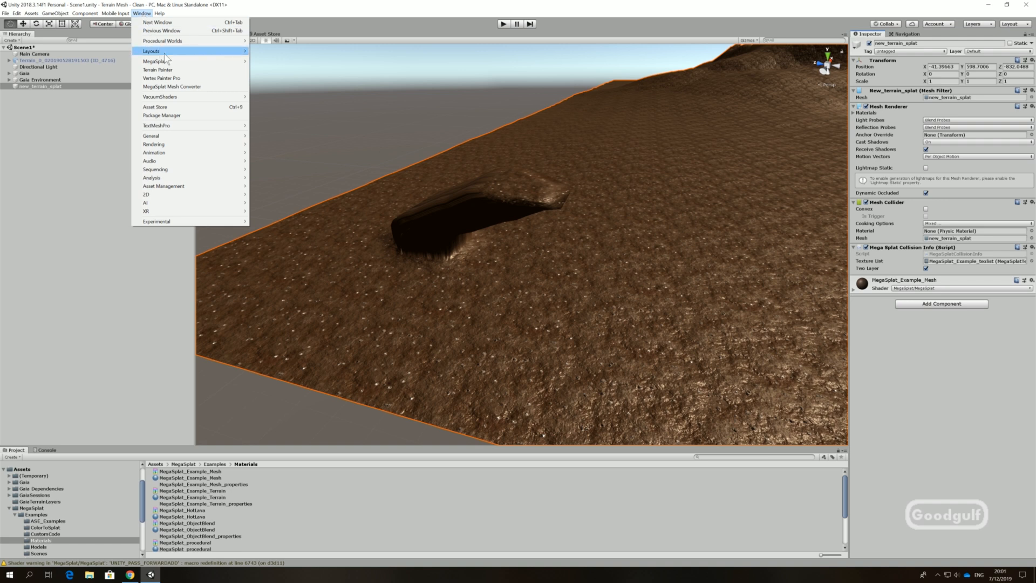
left_click(166, 77)
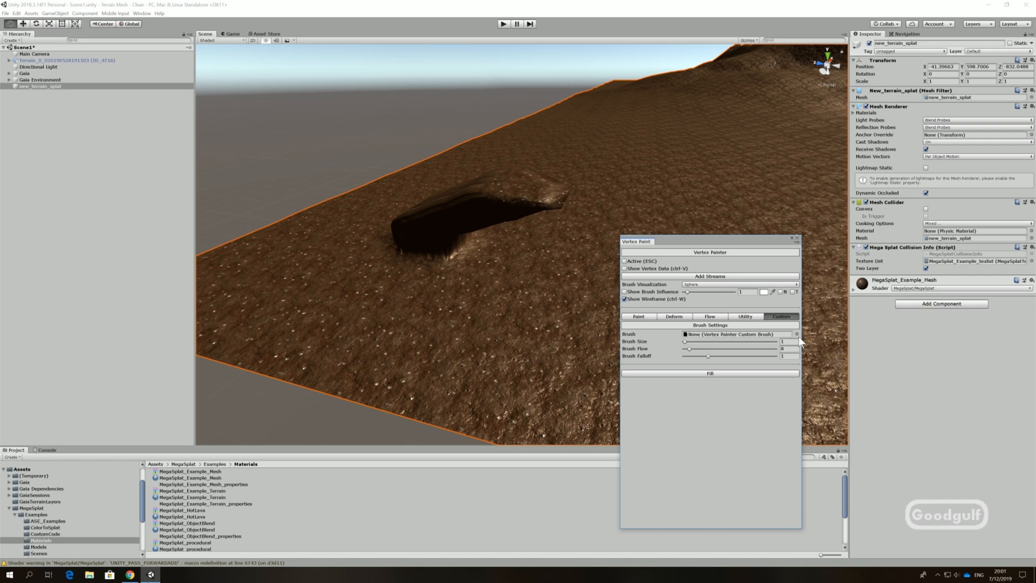
Set the custom brush to the MegaSplat_Example texture array config and raise Brush Size to 12.5.
left_click(797, 334)
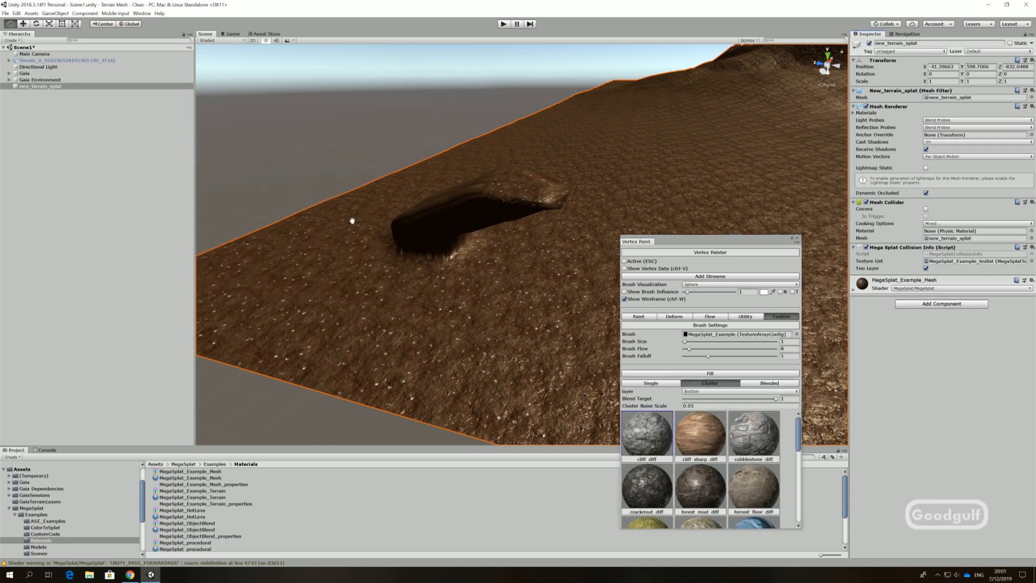
mouse_move(669, 335)
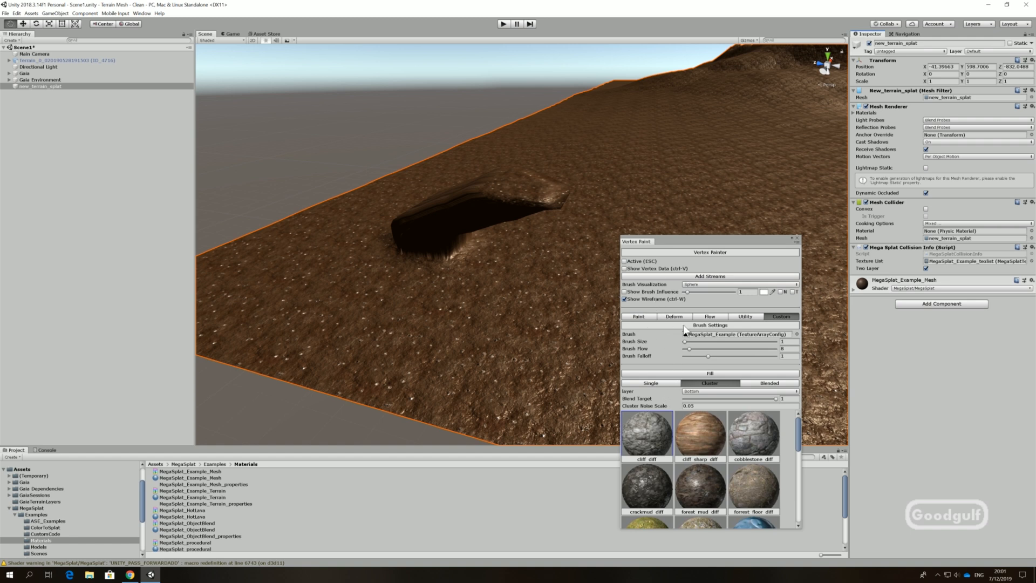
mouse_move(688, 347)
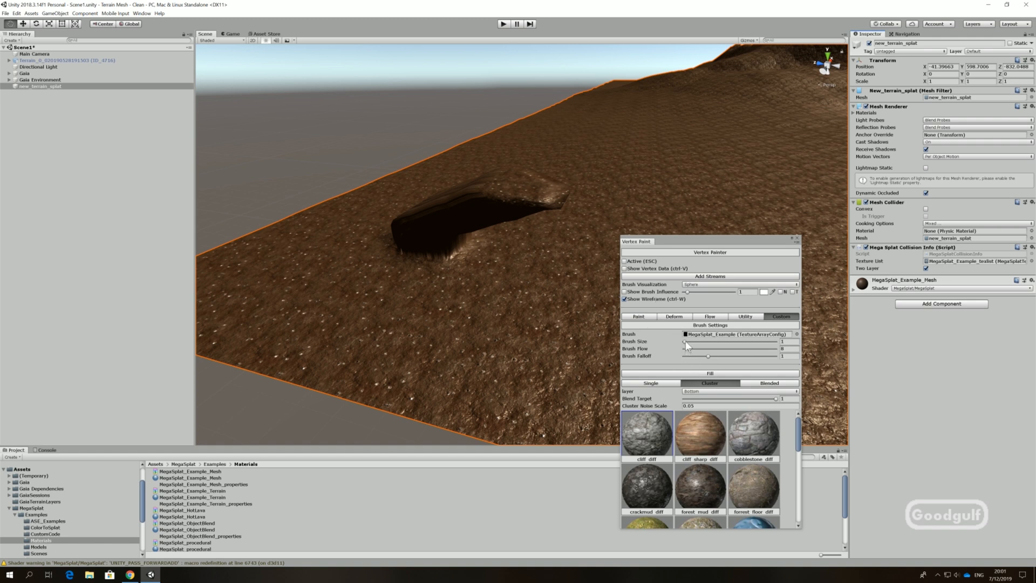
left_click_drag(687, 343, 693, 342)
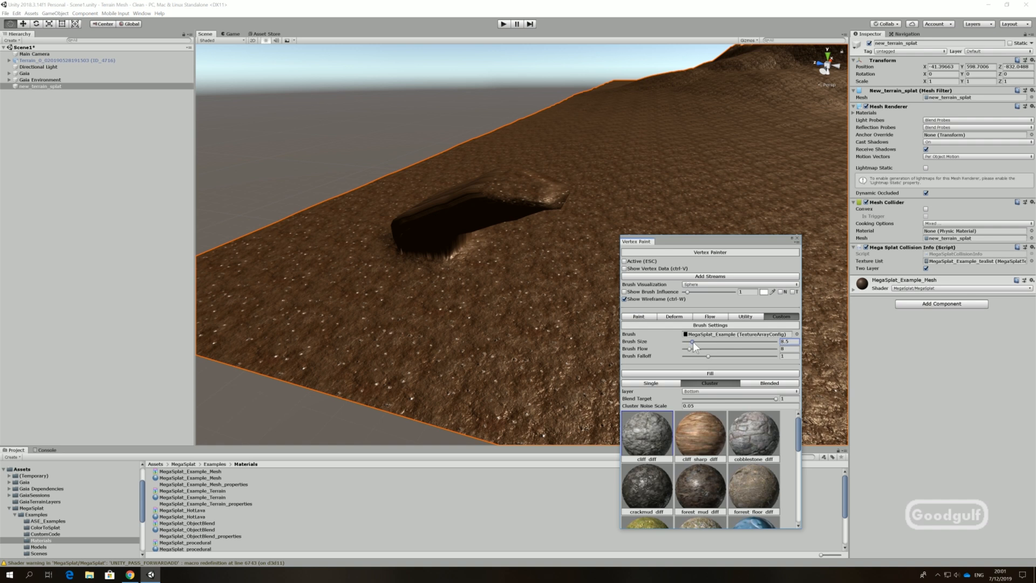
mouse_move(690, 343)
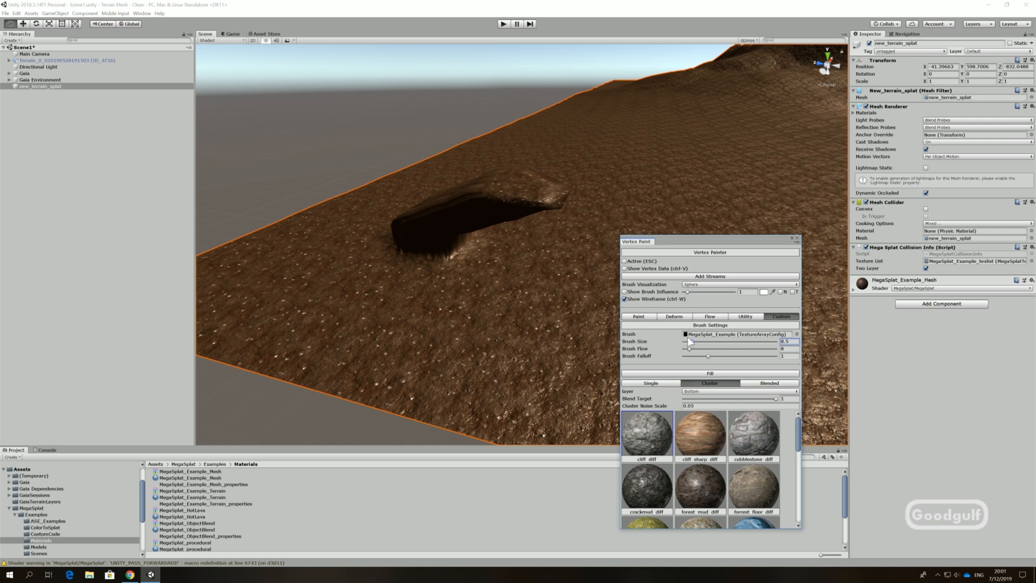
left_click_drag(688, 343, 695, 342)
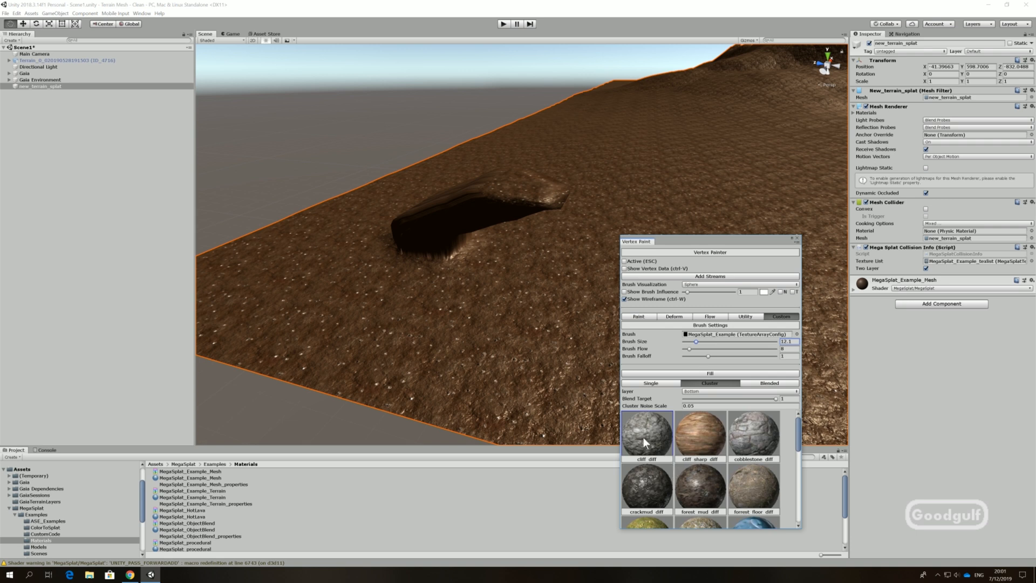
mouse_move(644, 432)
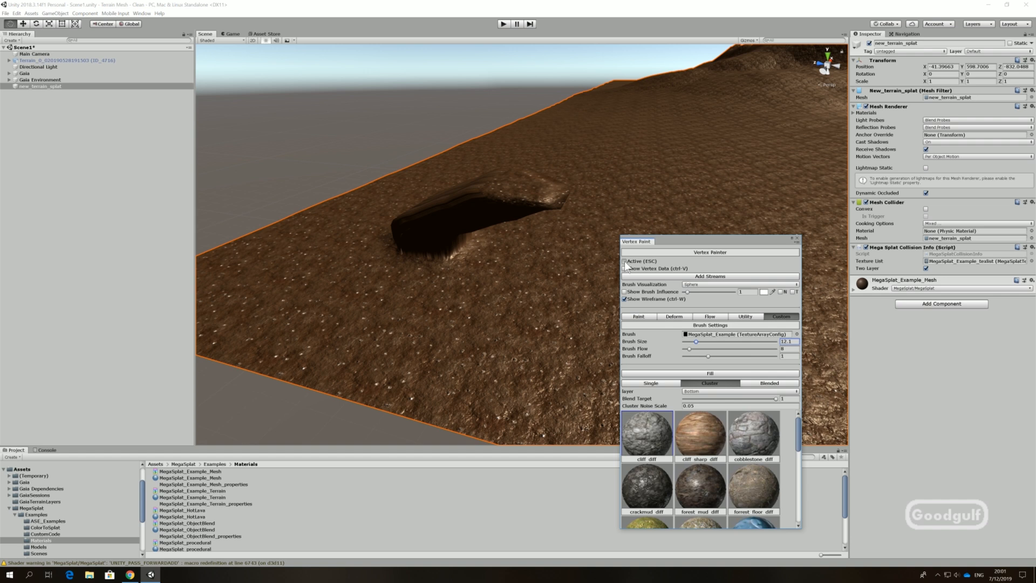
With painting Active, brush cobblestone across the ground around the overhang, then deactivate painting.
left_click(625, 261)
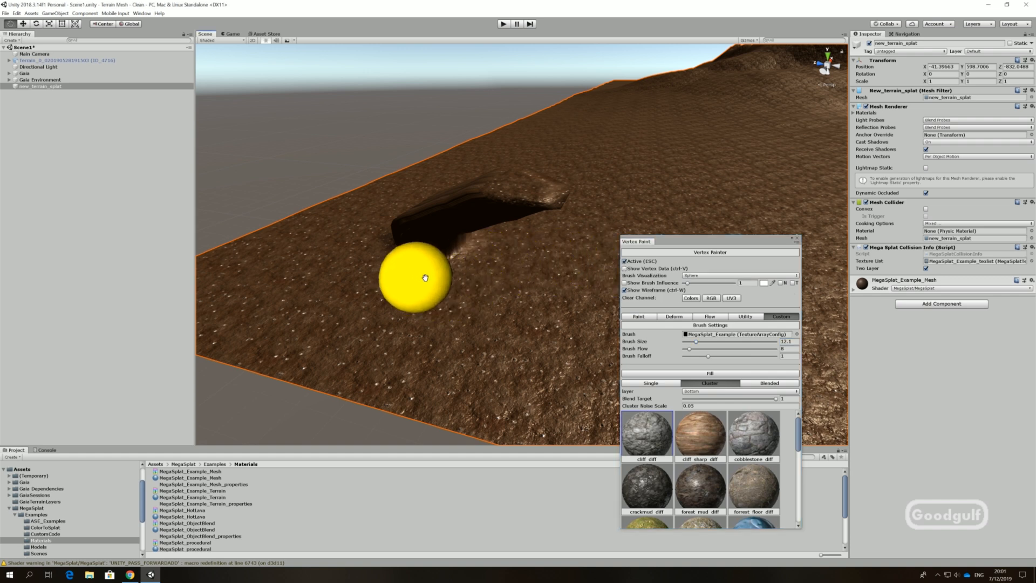
left_click_drag(425, 278, 544, 185)
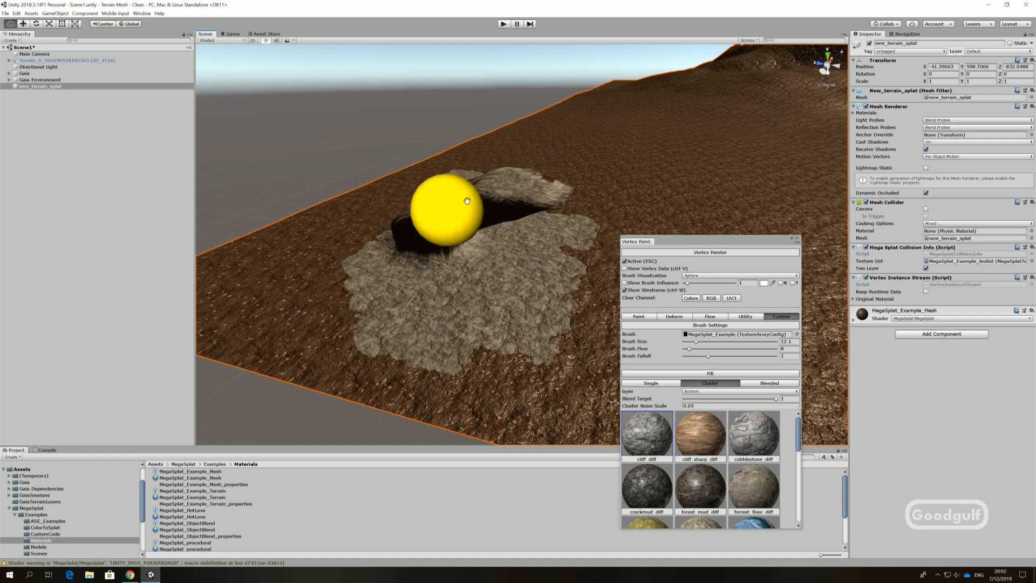
left_click_drag(467, 201, 407, 287)
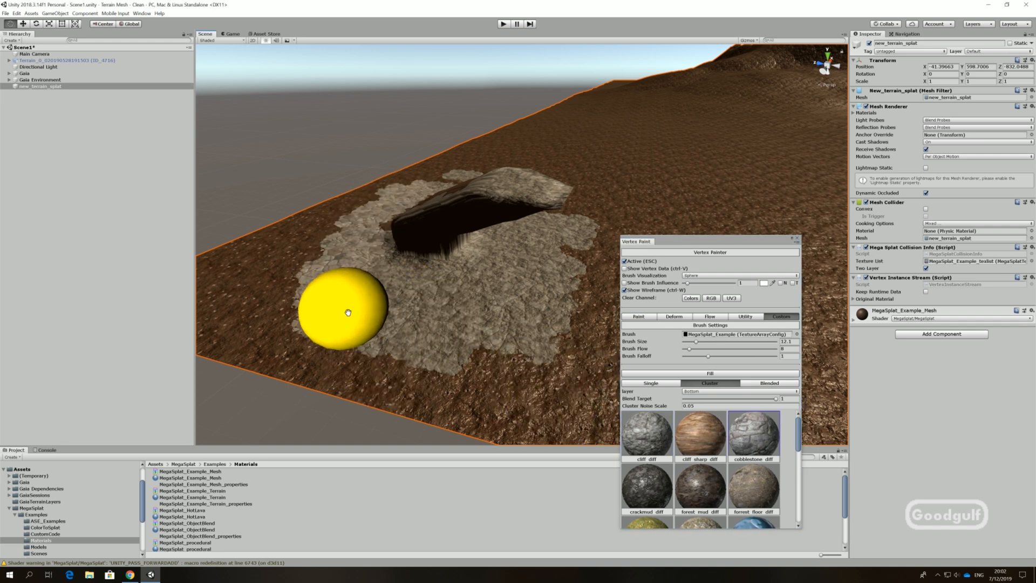
left_click_drag(349, 312, 592, 260)
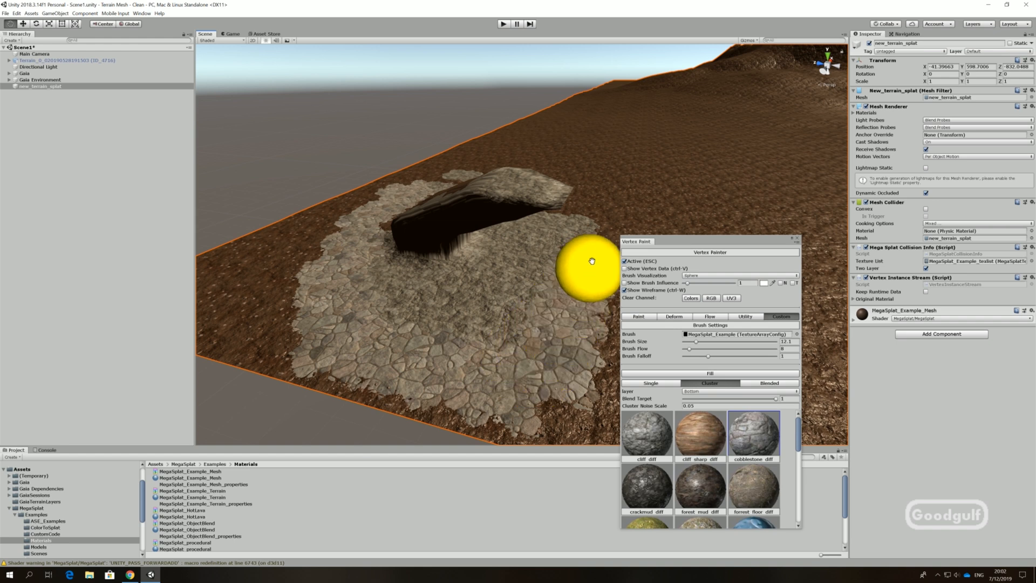
mouse_move(389, 193)
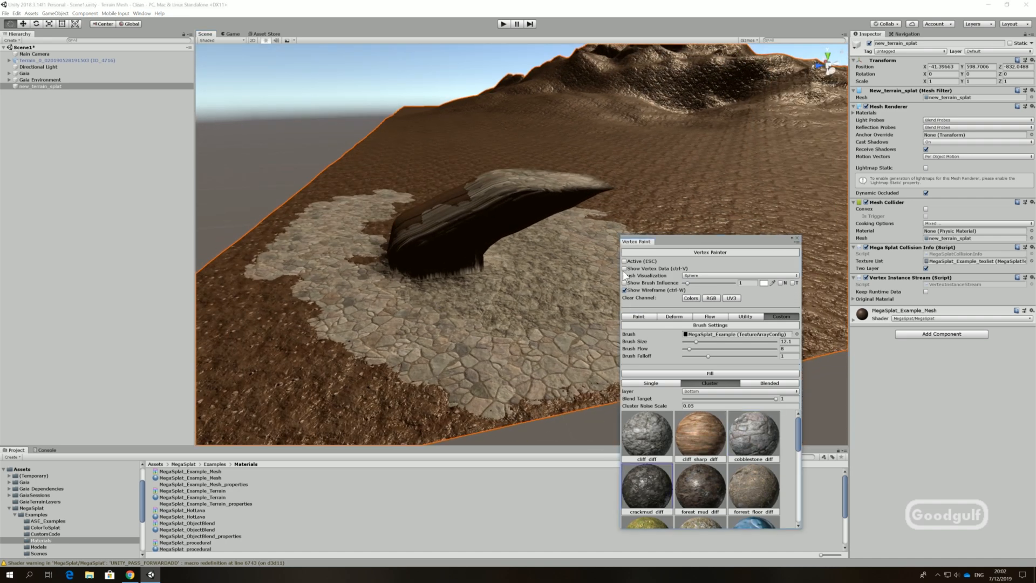
left_click(625, 262)
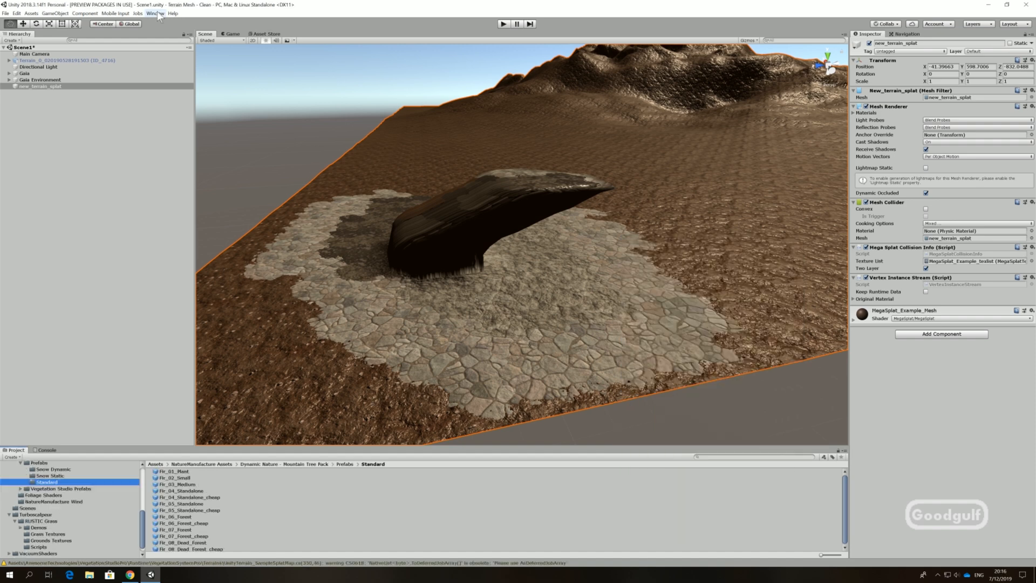
Create a MeshTerrain object from the new_terrain_splat mesh via the Mesh Terrain setup tool.
left_click(156, 13)
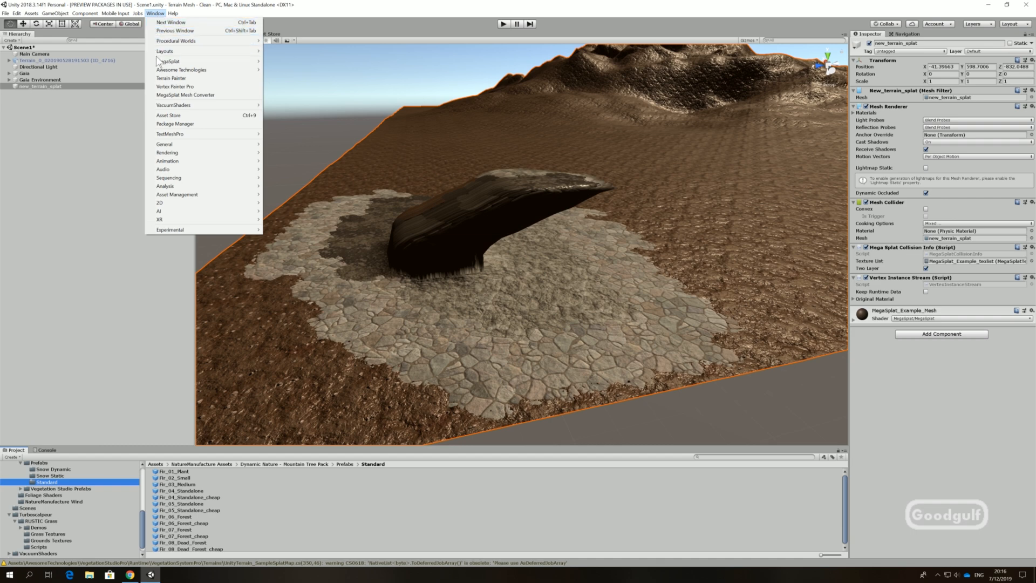
mouse_move(181, 69)
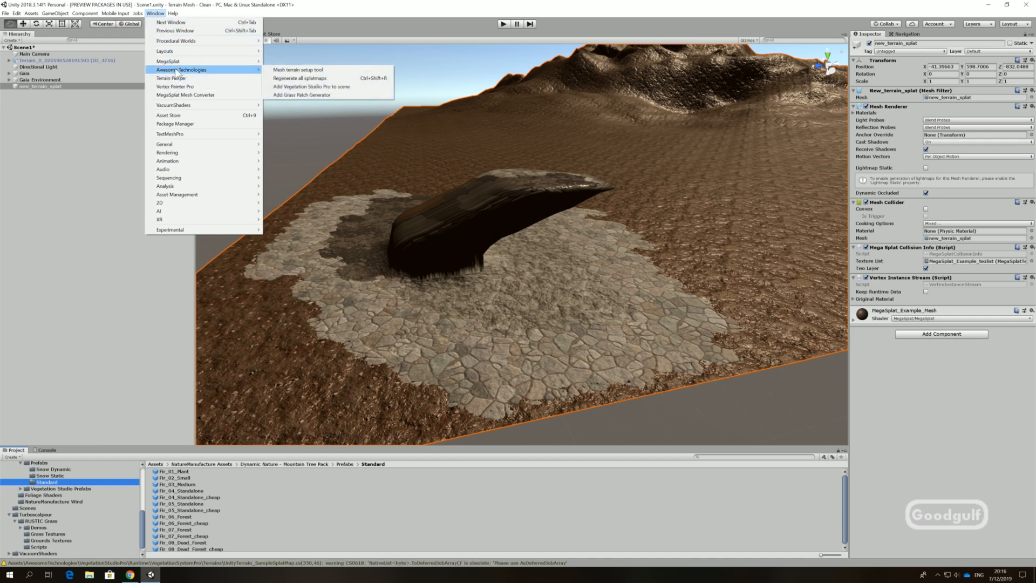
left_click(298, 69)
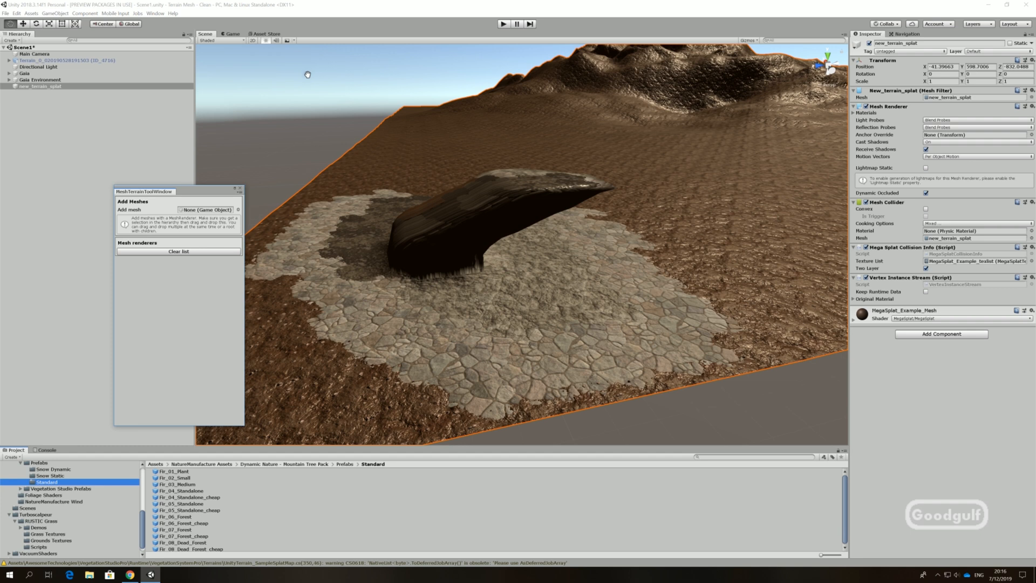
mouse_move(52, 213)
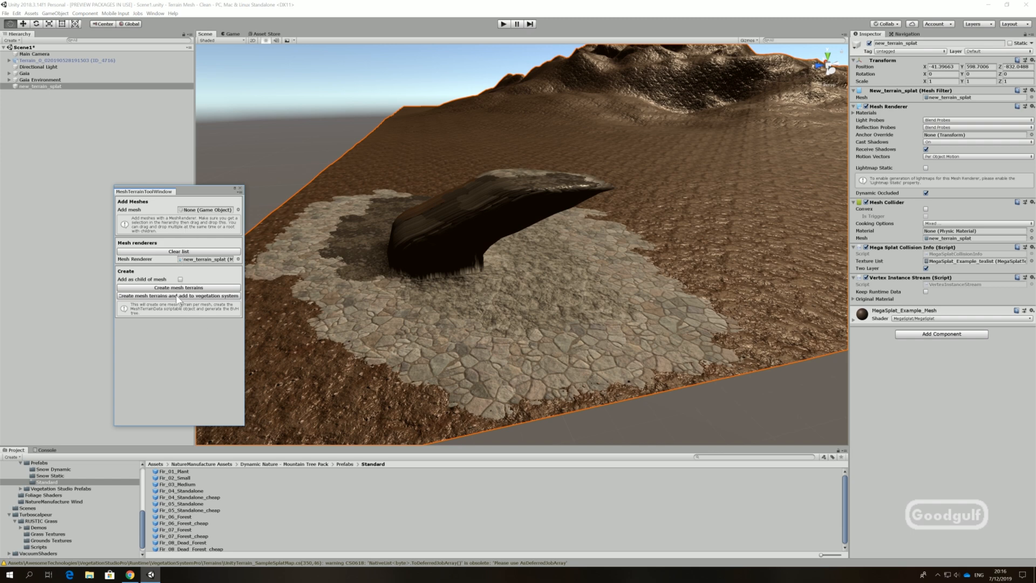
left_click(178, 287)
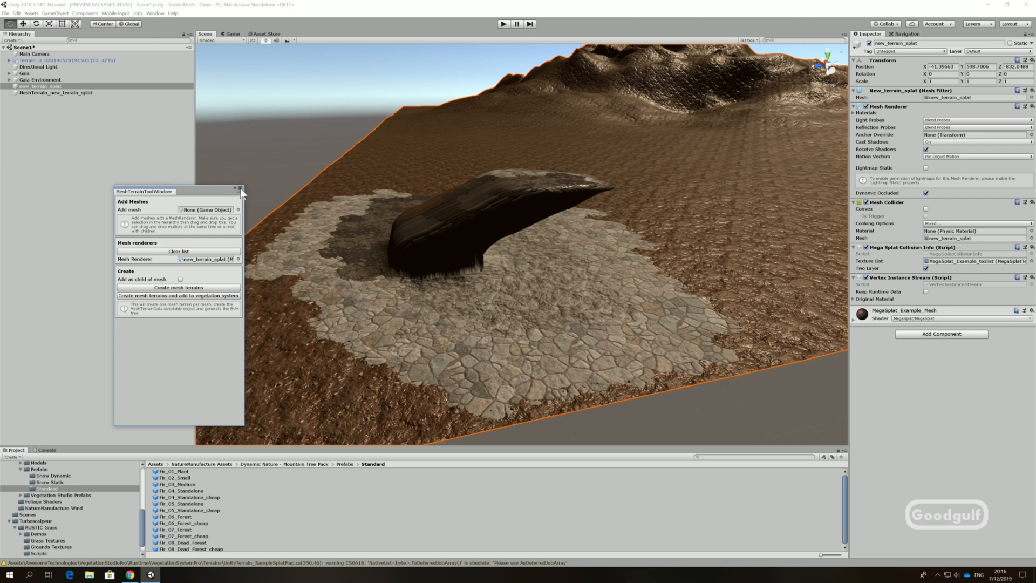
left_click(240, 188)
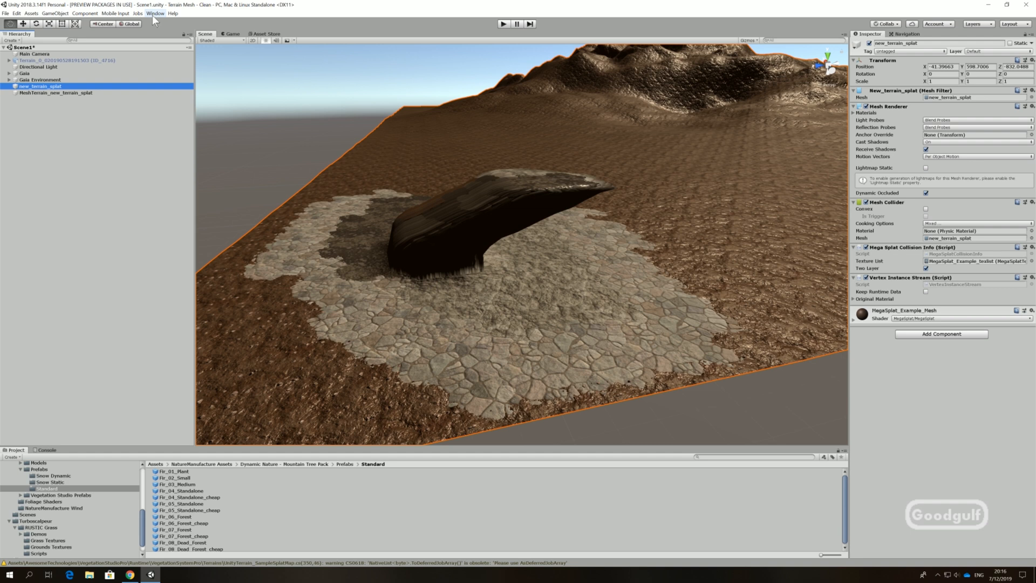
Add a VegetationStudioPro object with its system, TouchReact and WindZone children to the scene.
left_click(154, 13)
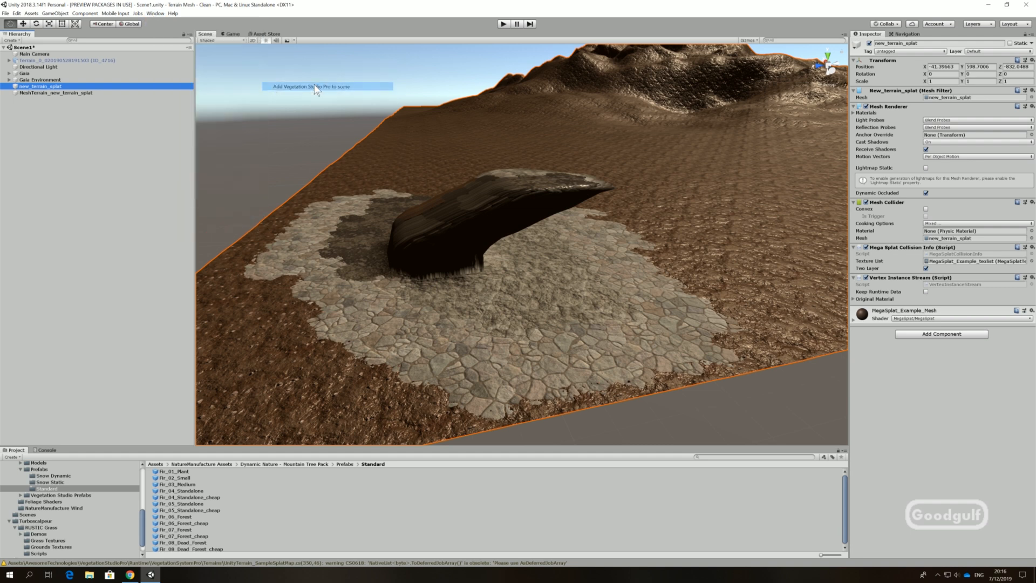
left_click(310, 87)
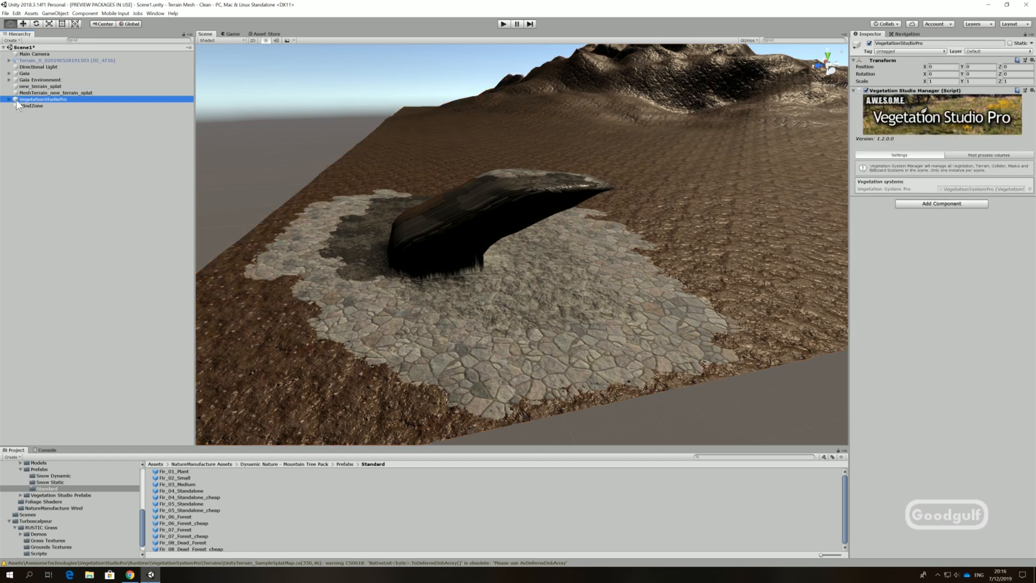
left_click(13, 99)
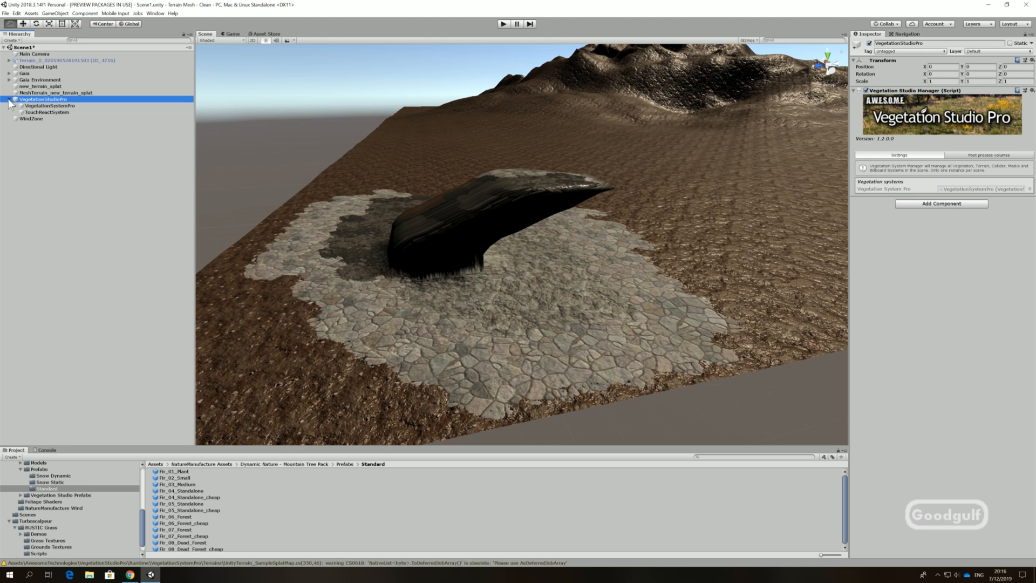
Add all mesh terrains to the VegetationSystemPro component.
left_click(50, 105)
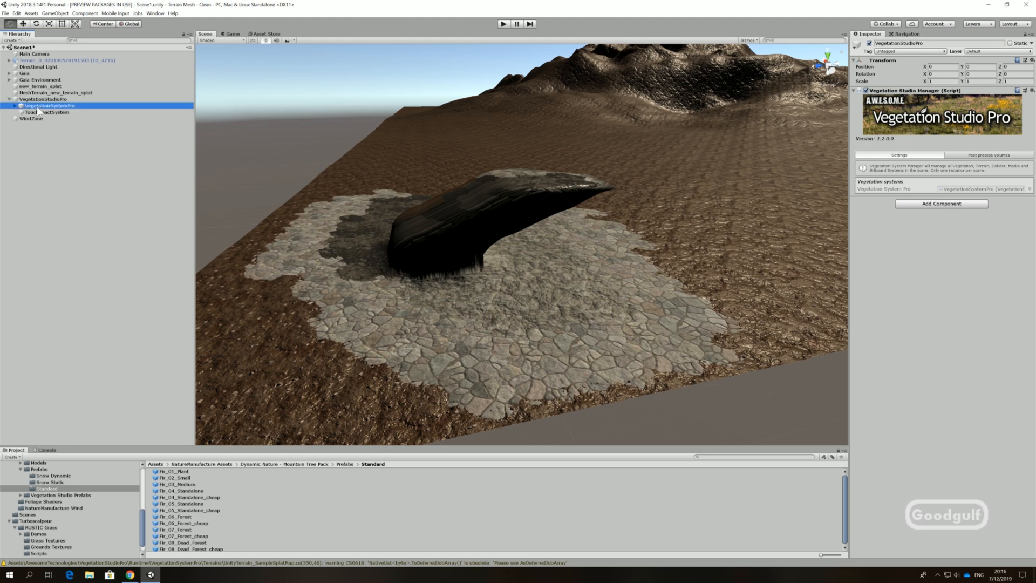
left_click(46, 111)
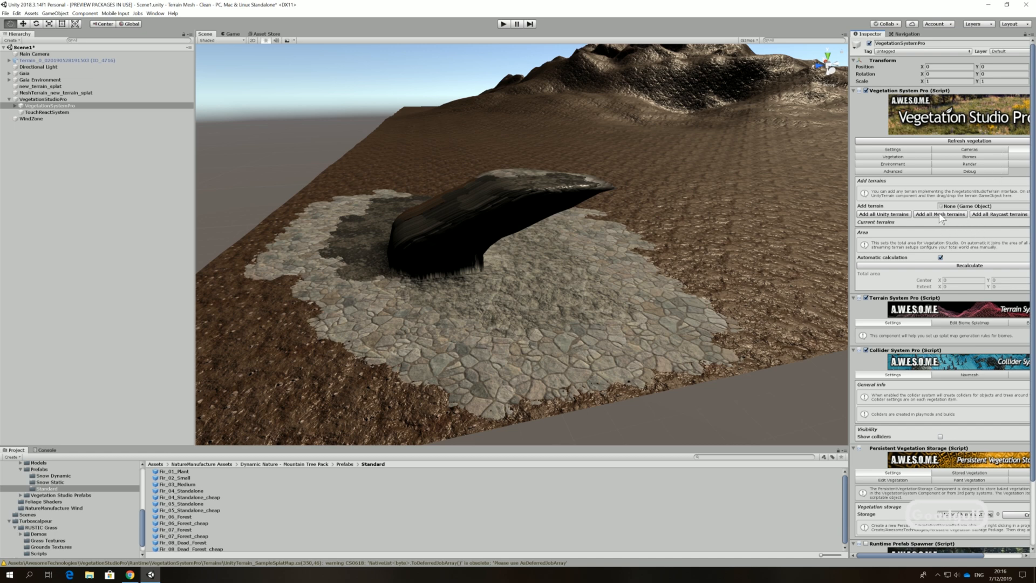
left_click(940, 214)
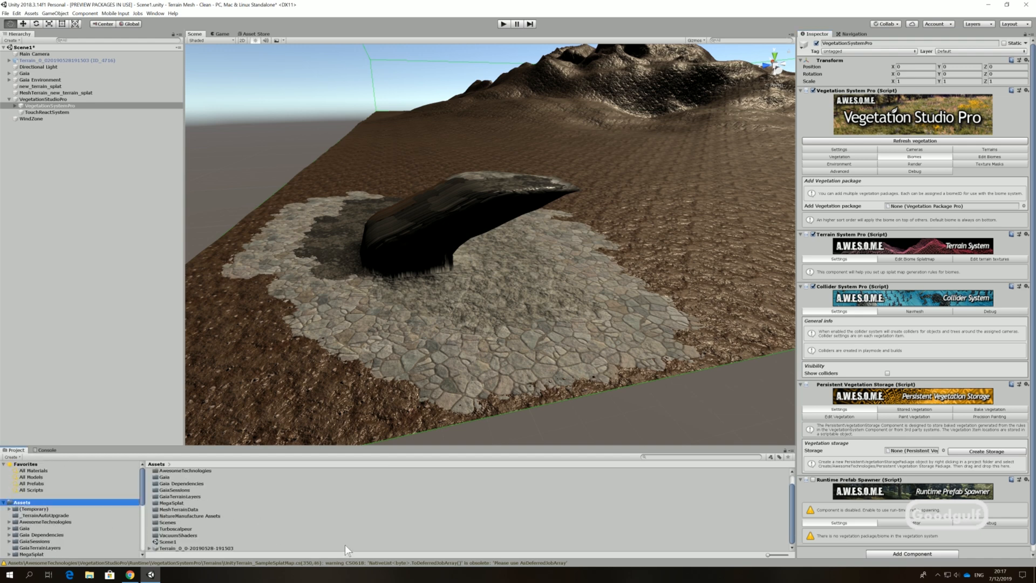
Create a No Texture Biome vegetation package asset named Test in the project assets.
right_click(168, 542)
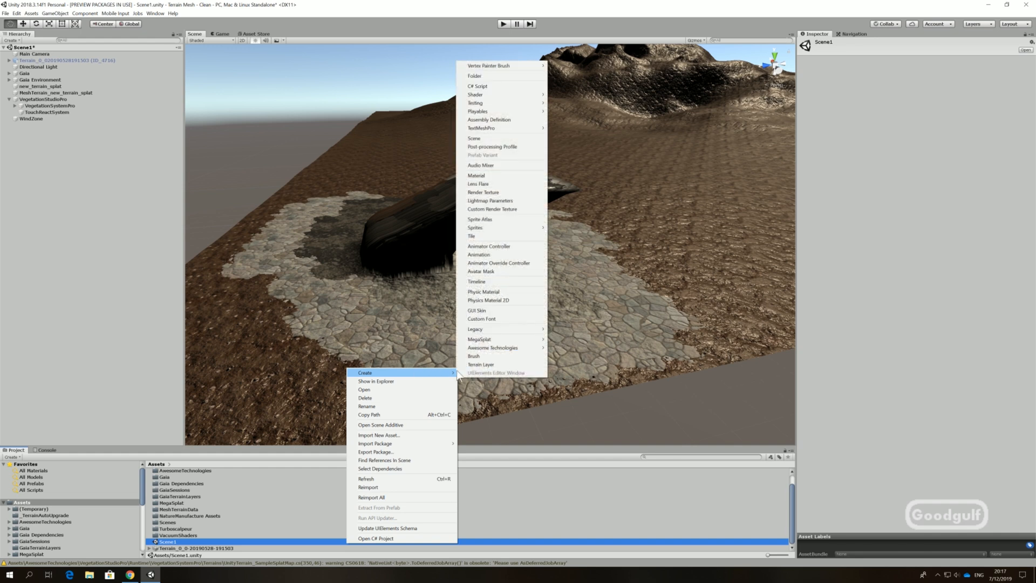
mouse_move(474, 329)
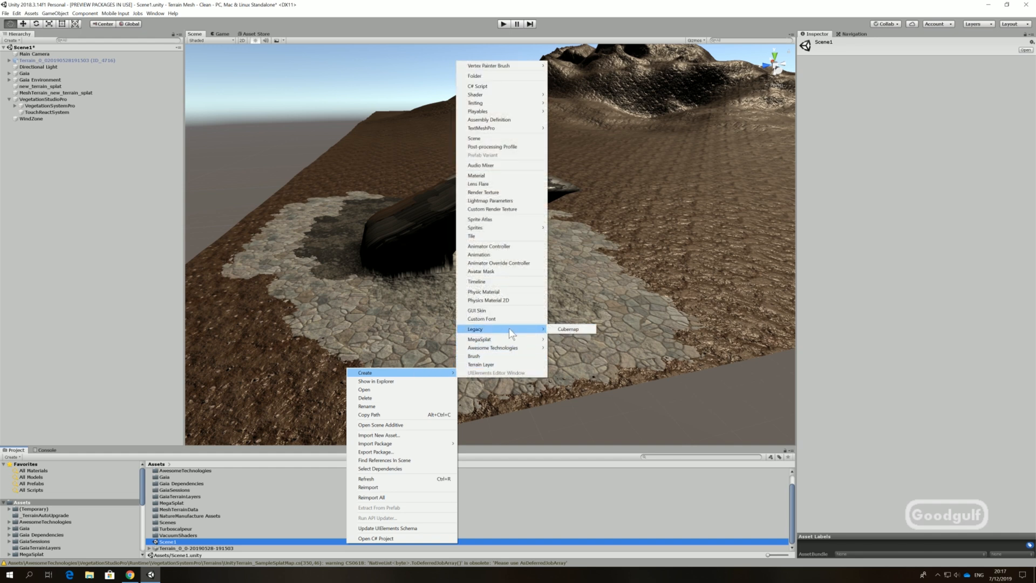
mouse_move(492, 347)
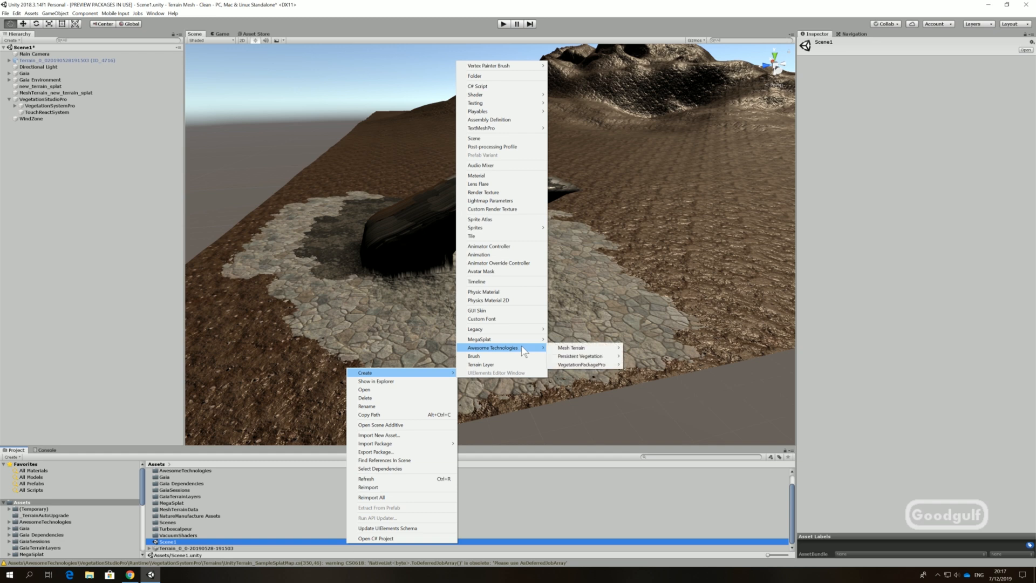
mouse_move(584, 364)
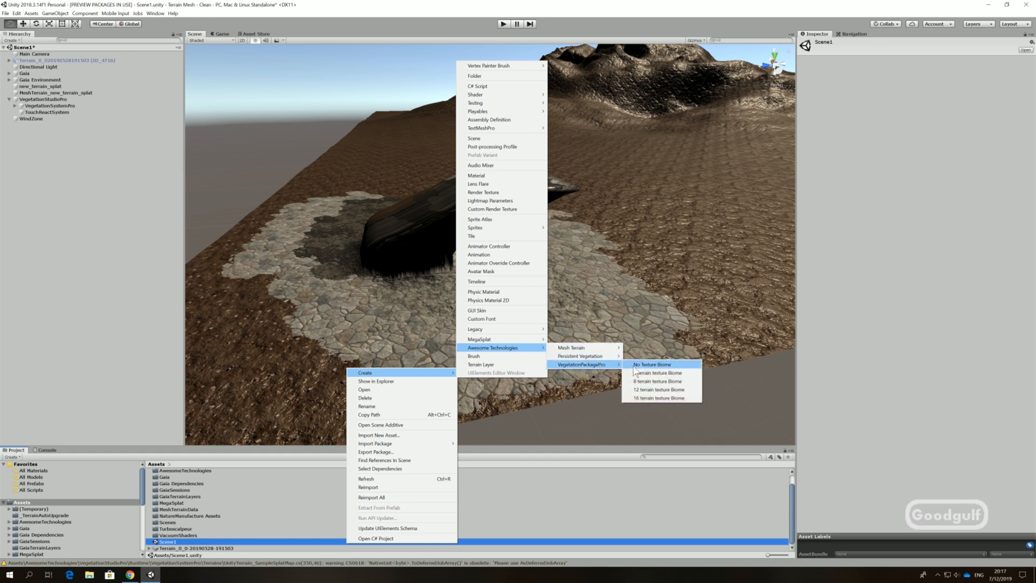
left_click(651, 364)
type("Test")
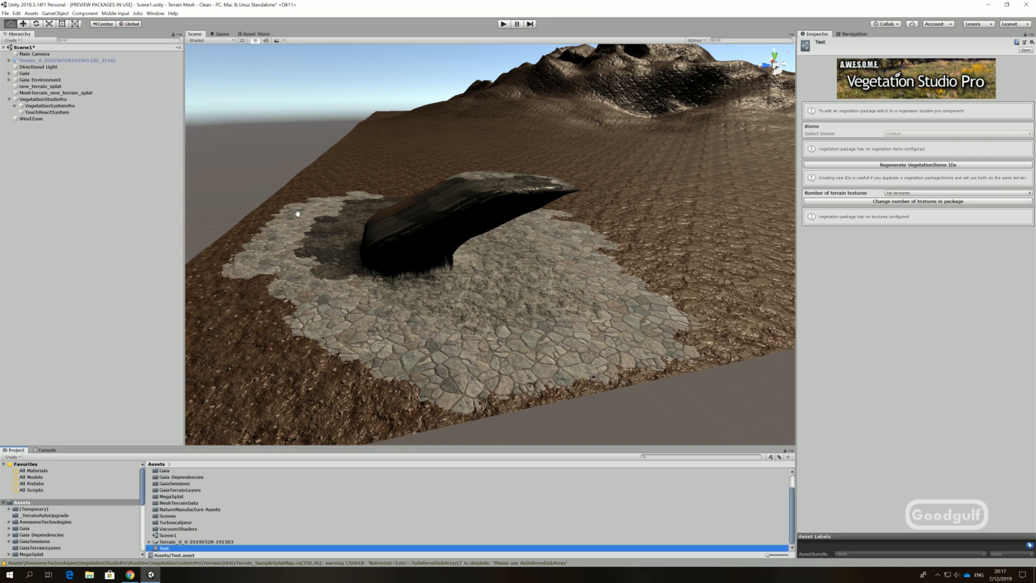
Assign the Test package to VegetationSystemPro as a biome named 'test'.
left_click(48, 106)
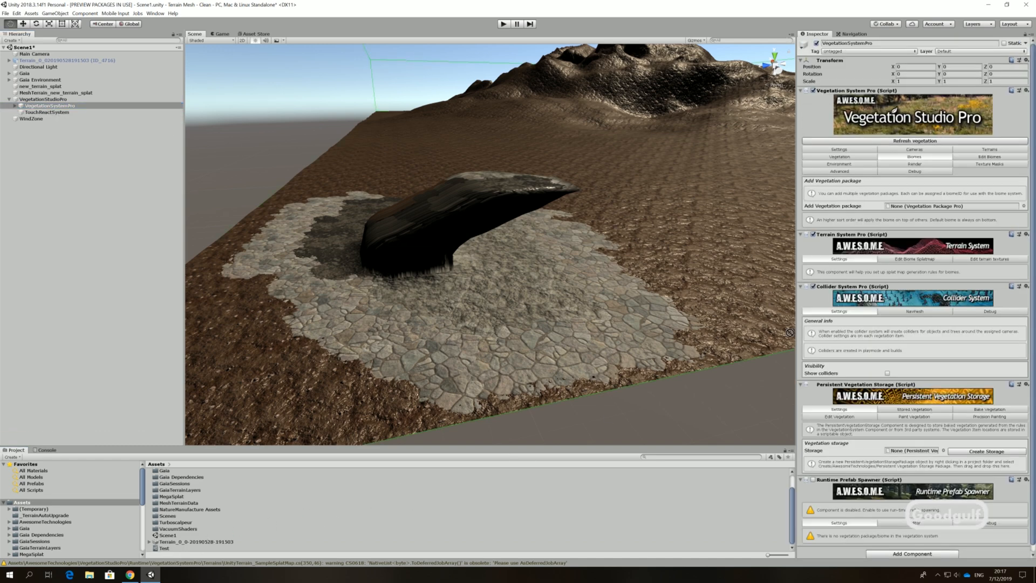
left_click(952, 205)
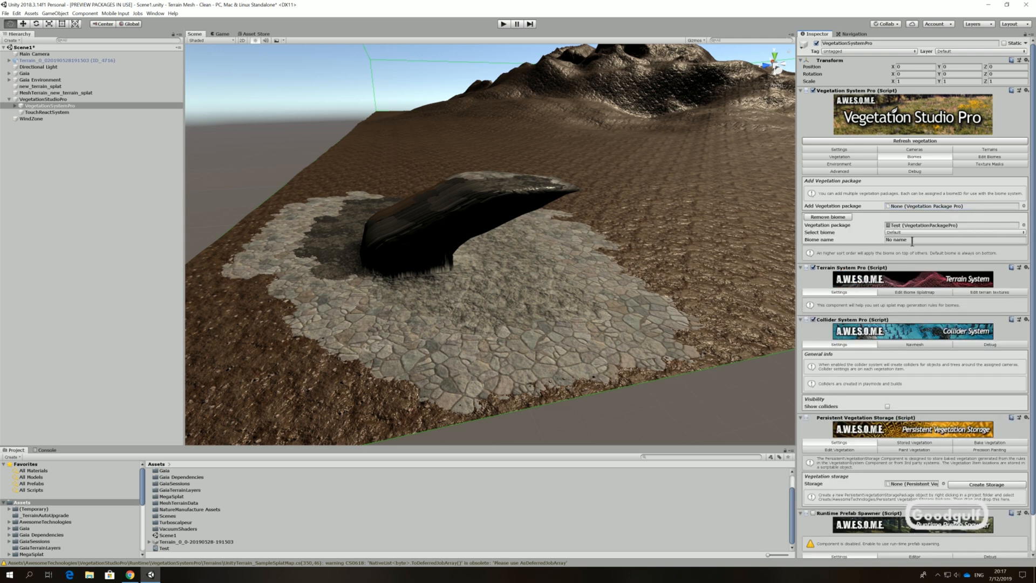
left_click(952, 240)
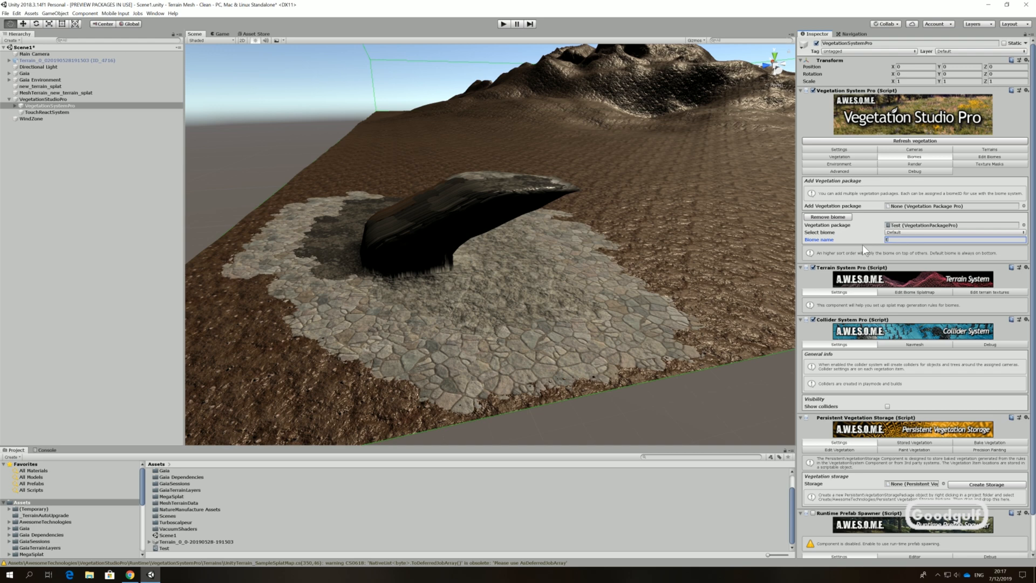
type("test")
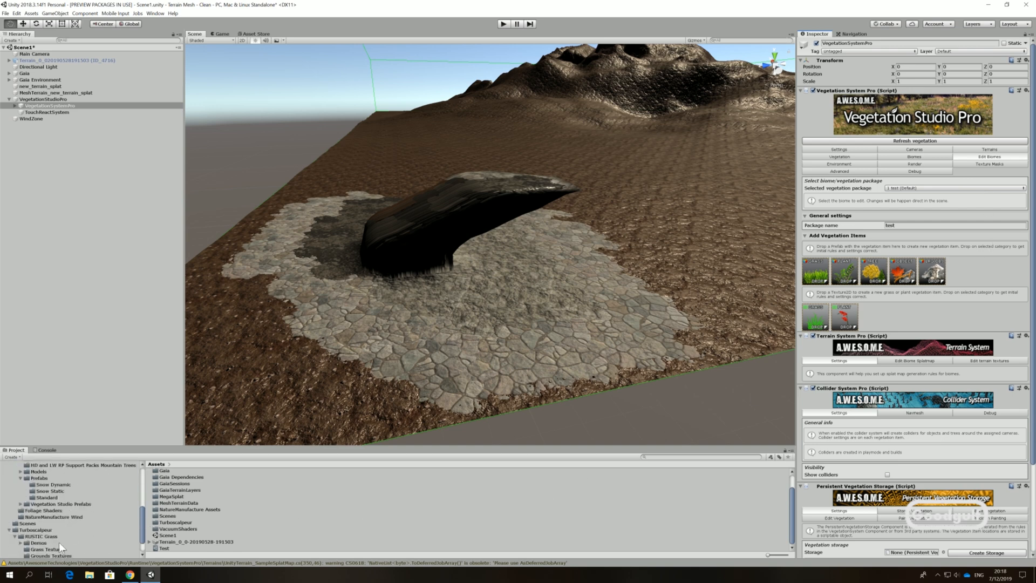
Add Dune Grass_08 and Fir_06_Forest prefabs as vegetation items in the Test package.
left_click(47, 549)
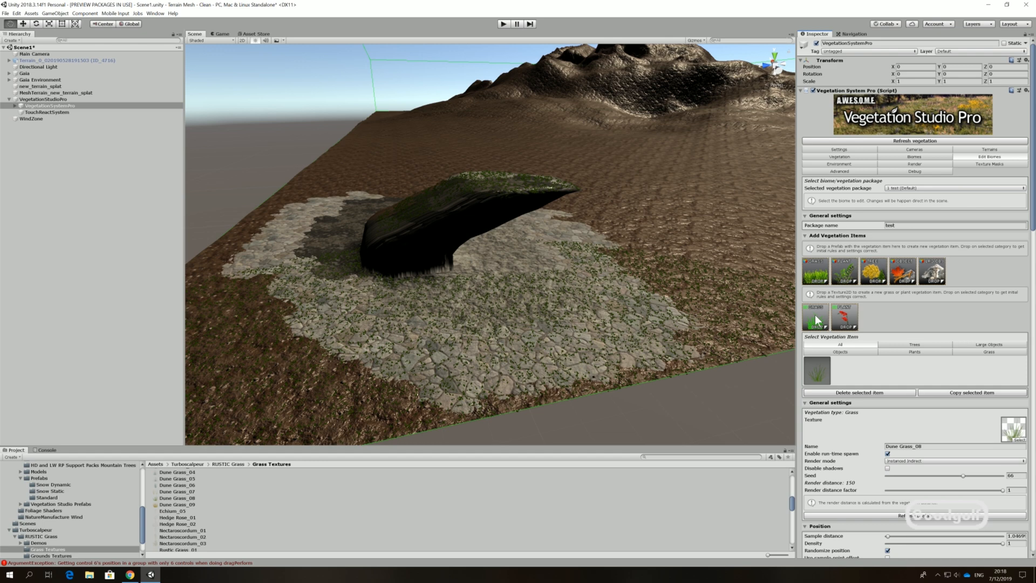
mouse_move(111, 557)
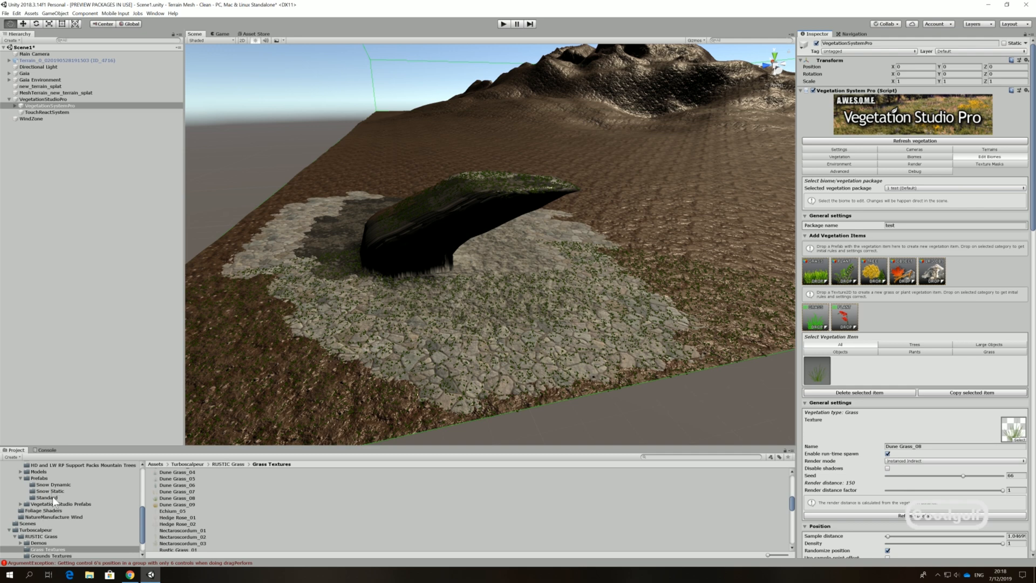
left_click(46, 497)
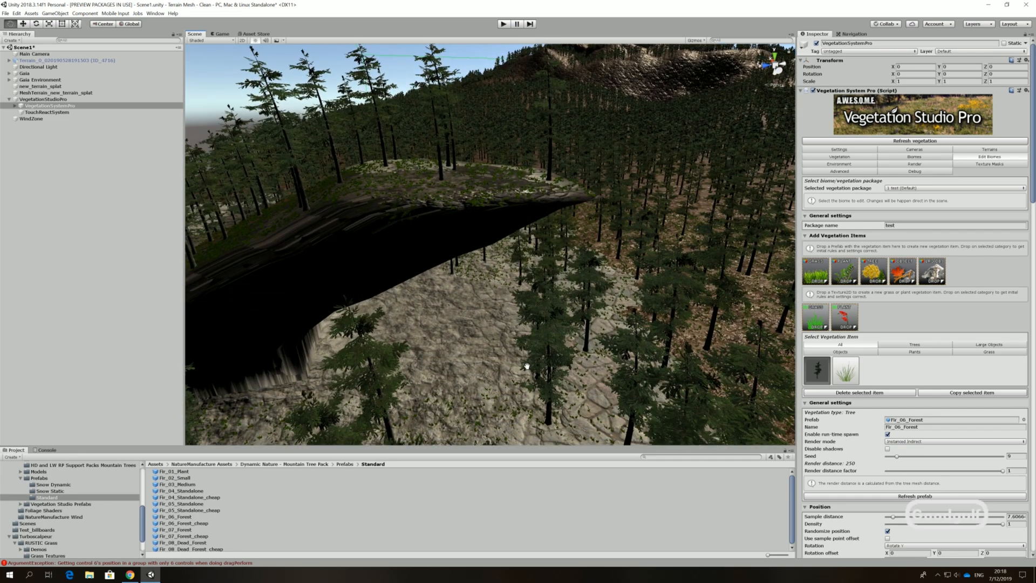
mouse_move(515, 373)
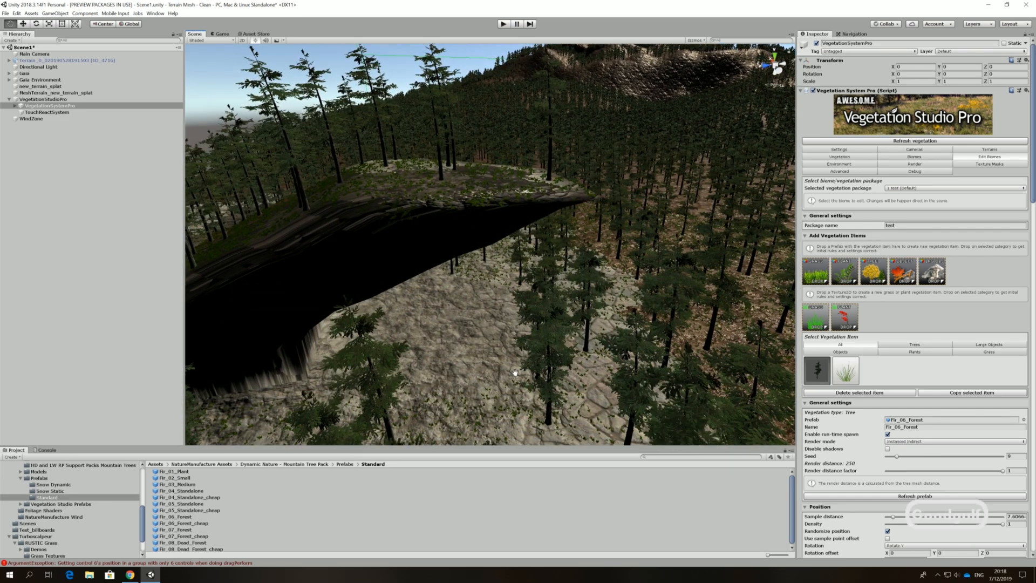